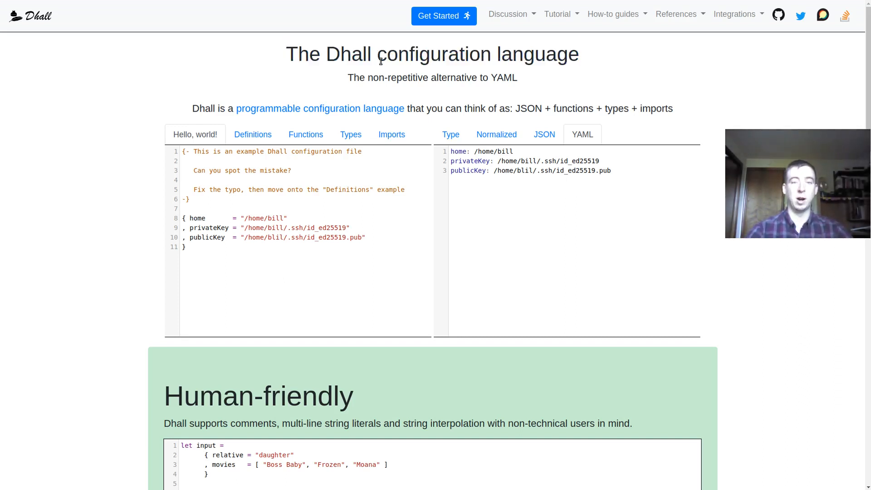
mouse_move(425, 76)
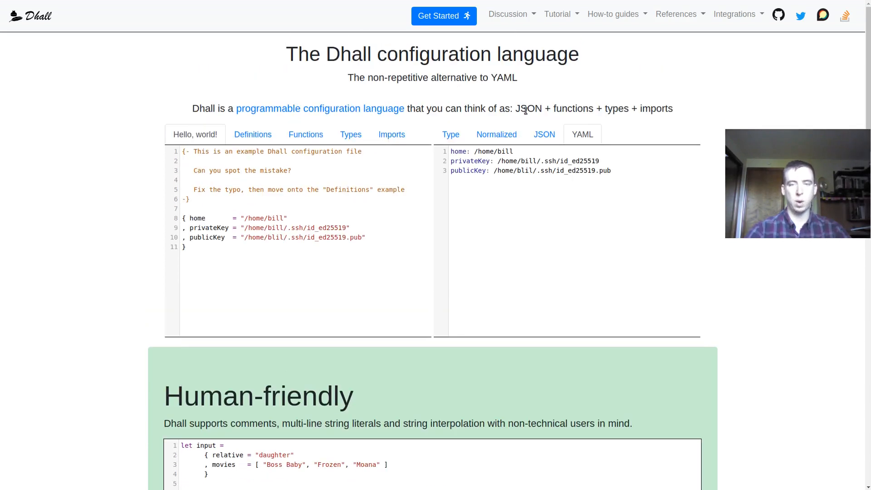
Step: Open lambda-hello.tf in Vim and review its archive, Lambda function and API gateway blocks
double_click(528, 107)
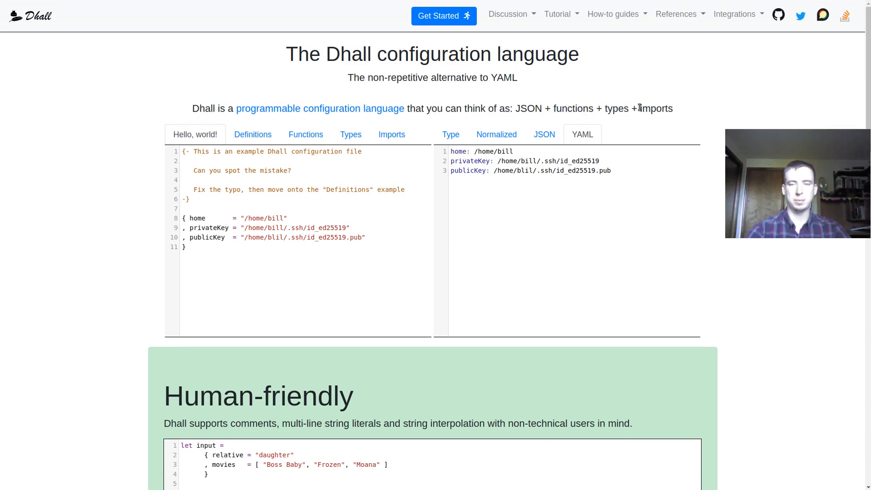
mouse_move(88, 174)
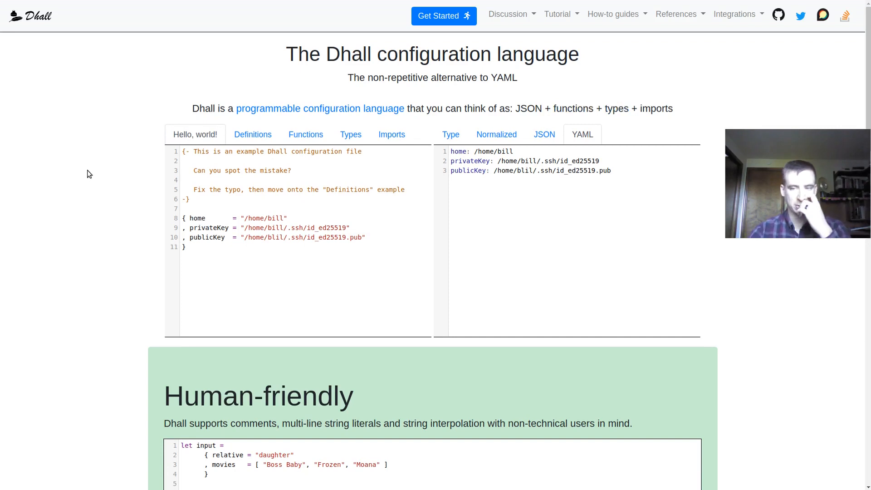
scroll("down", 3)
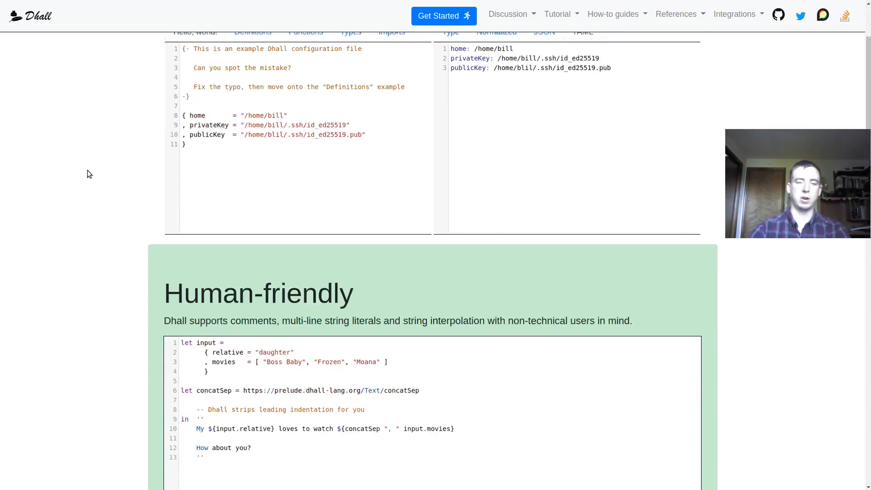
scroll("down", 3)
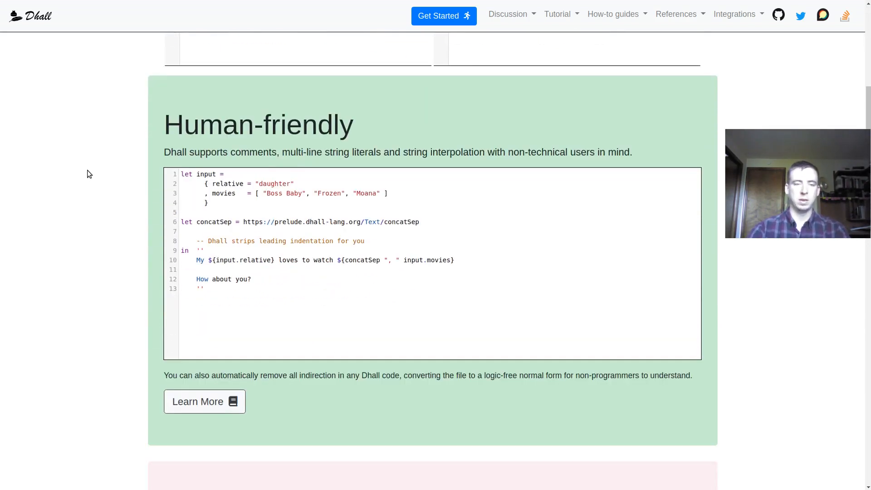
scroll("down", 3)
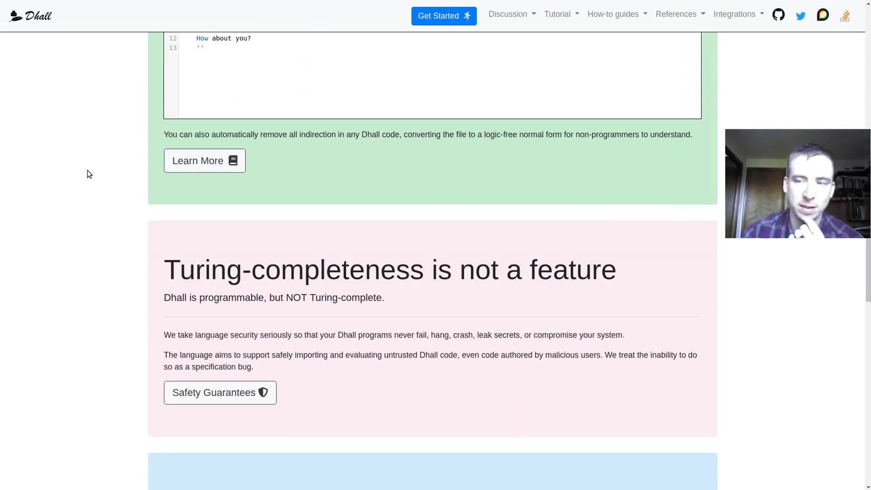
scroll("down", 3)
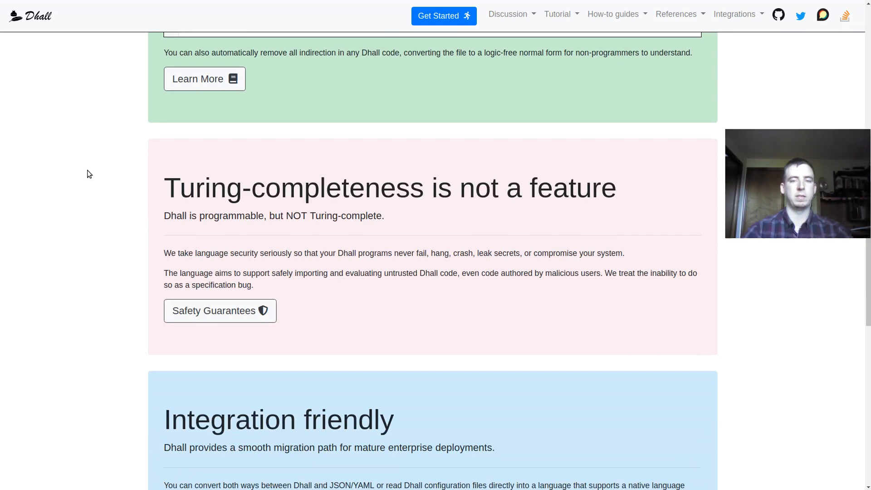
scroll("up", 3)
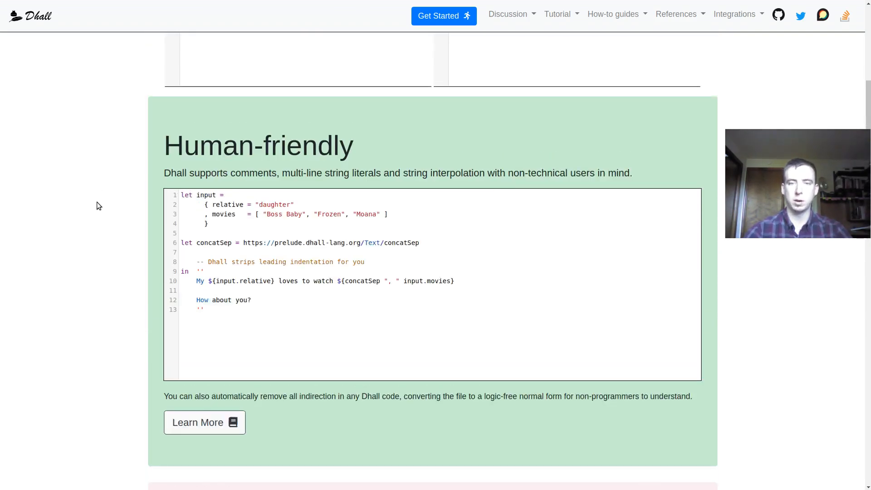
scroll("up", 3)
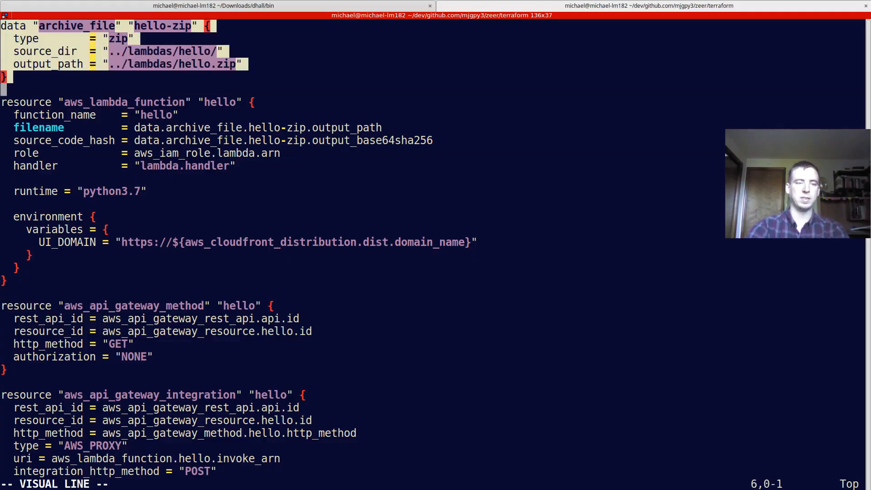
key("Escape")
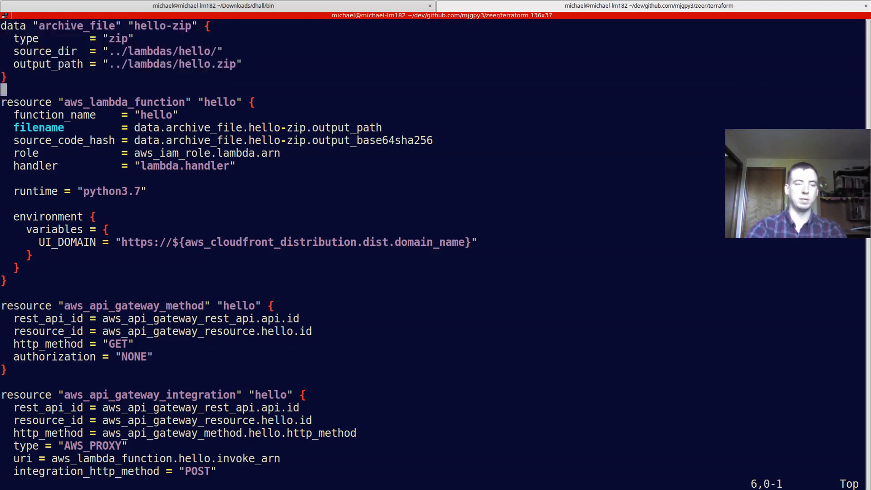
Step: Yank the archive_file and aws_lambda_function blocks, paste a goodbye duplicate, then undo it
key("V")
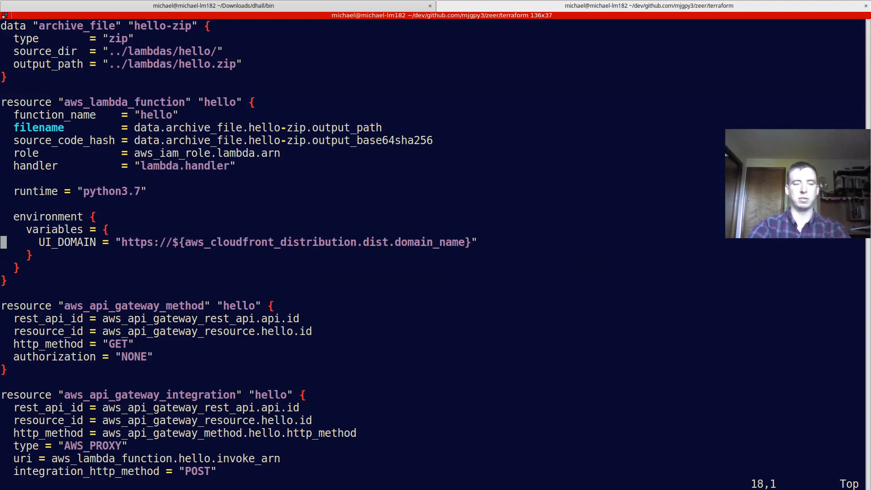
key("Up")
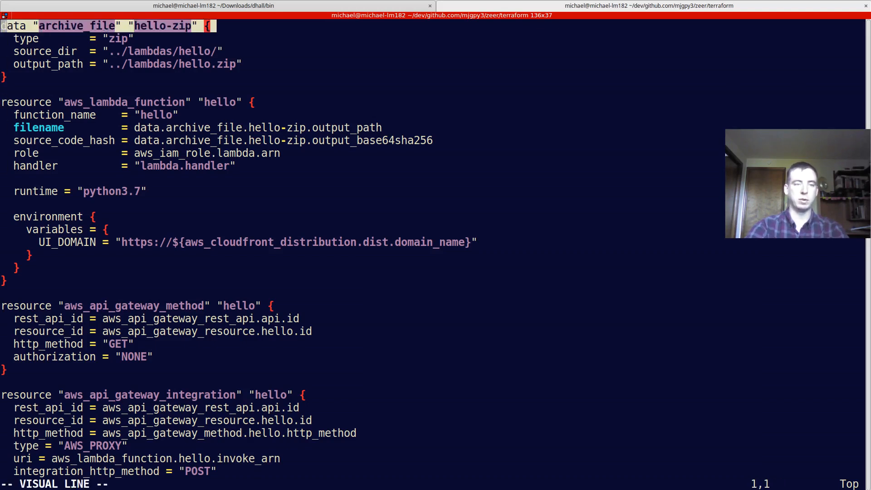
key("y")
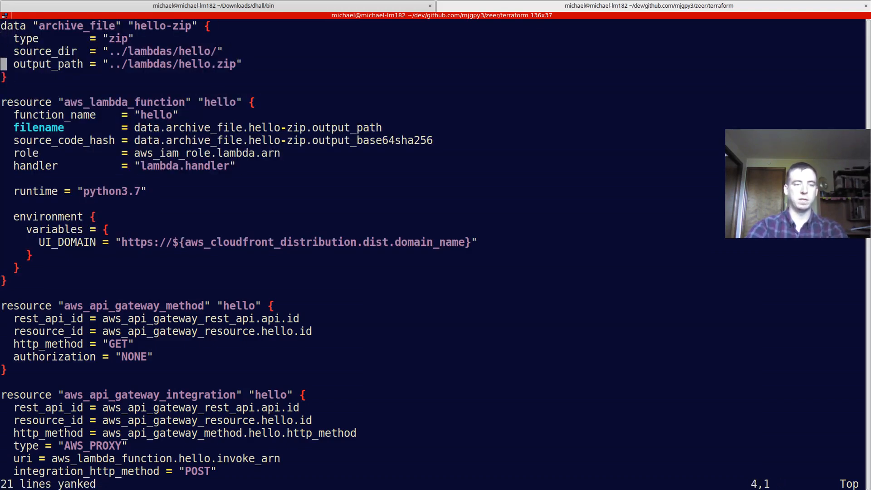
key("p")
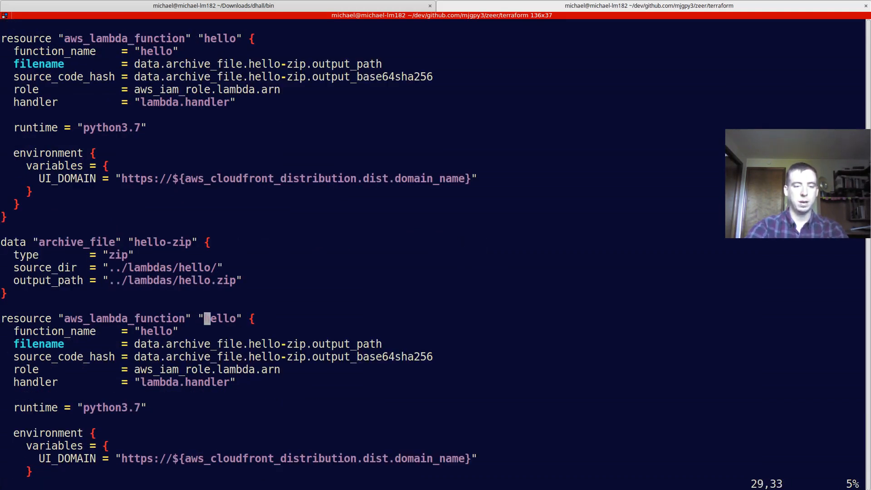
type("goode")
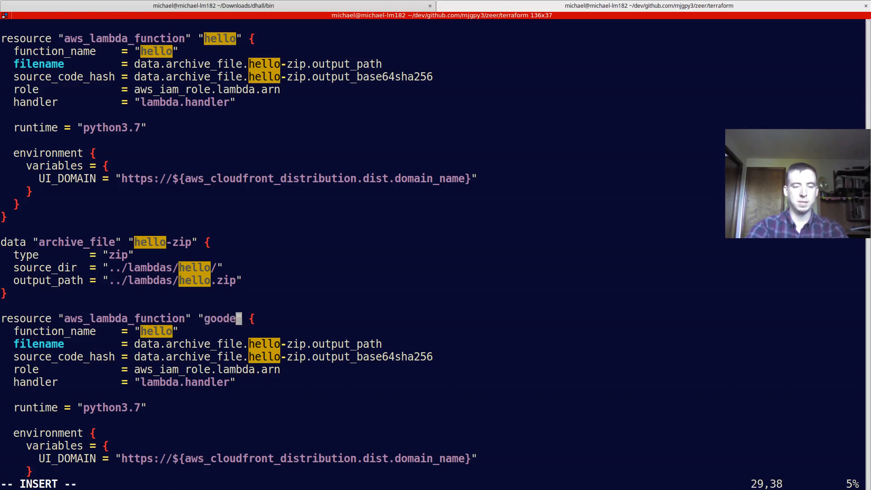
type("byd")
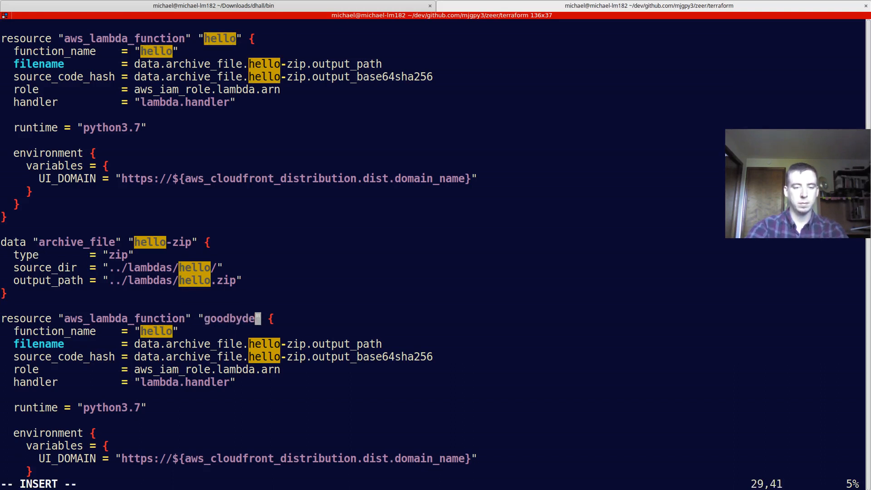
key("Escape")
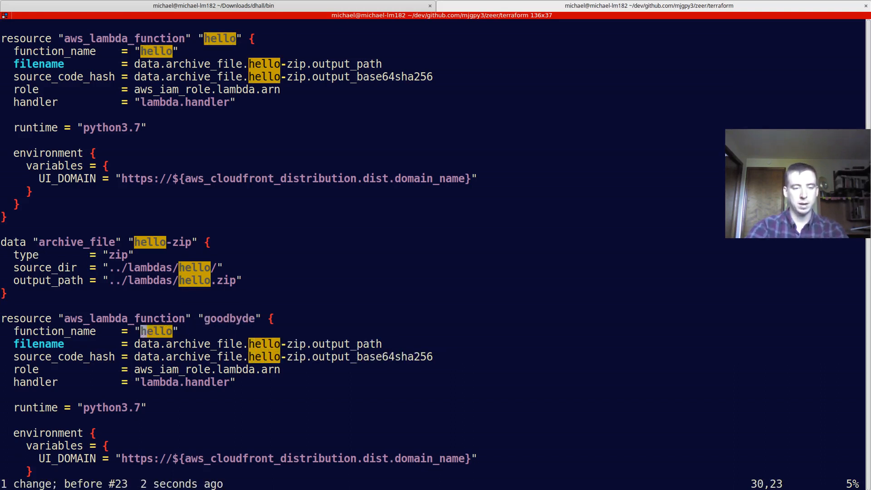
Step: Draft an output function_names block, discard it, and switch to the tf.dhall watch terminal
scroll("down", 3)
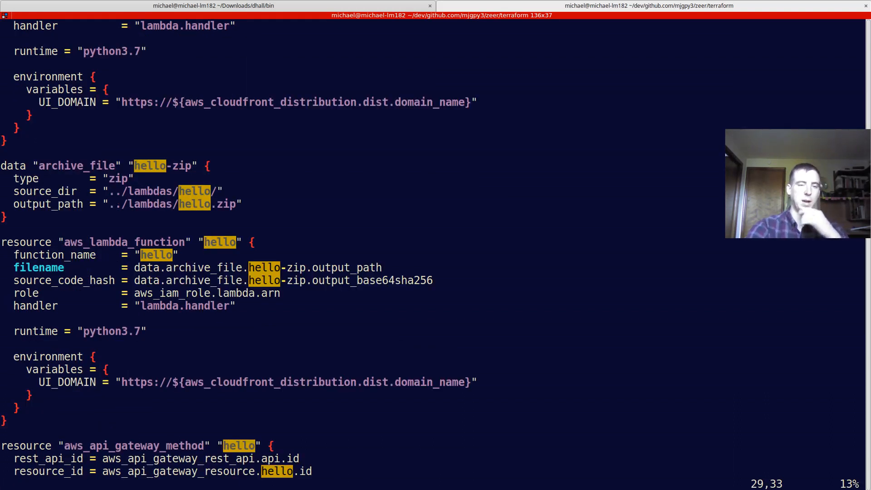
scroll("down", 3)
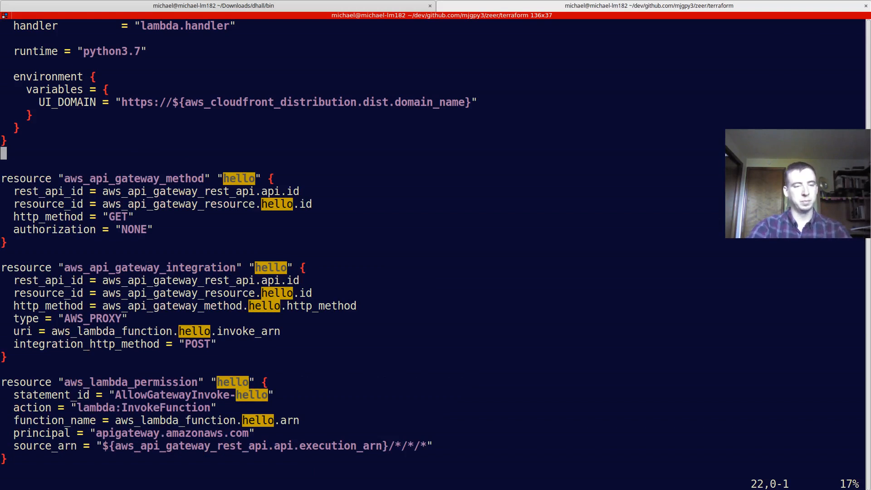
scroll("up", 3)
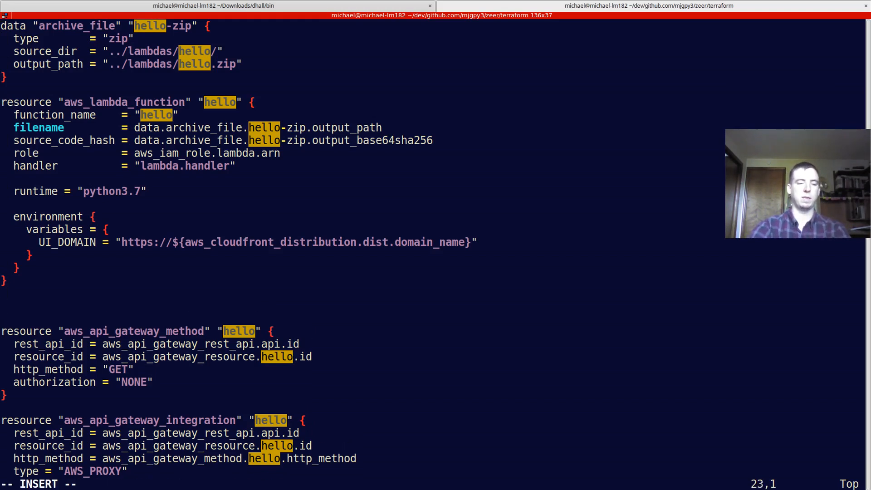
type("output_pat")
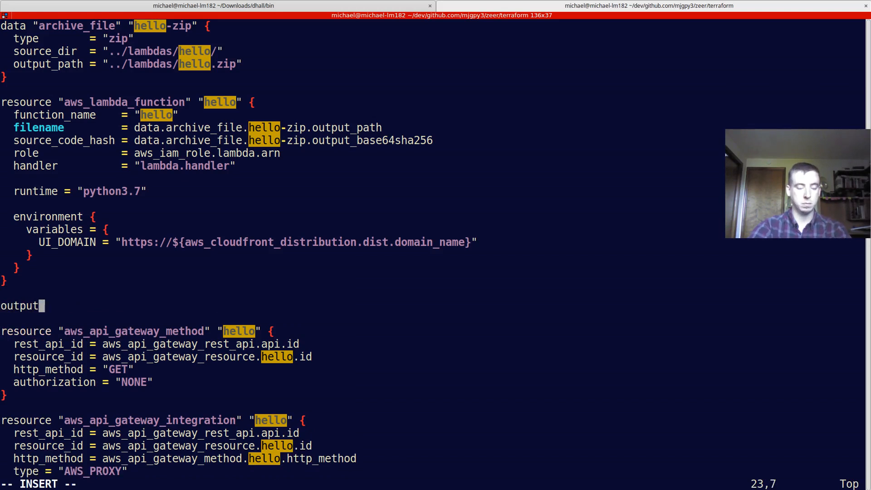
type("s {")
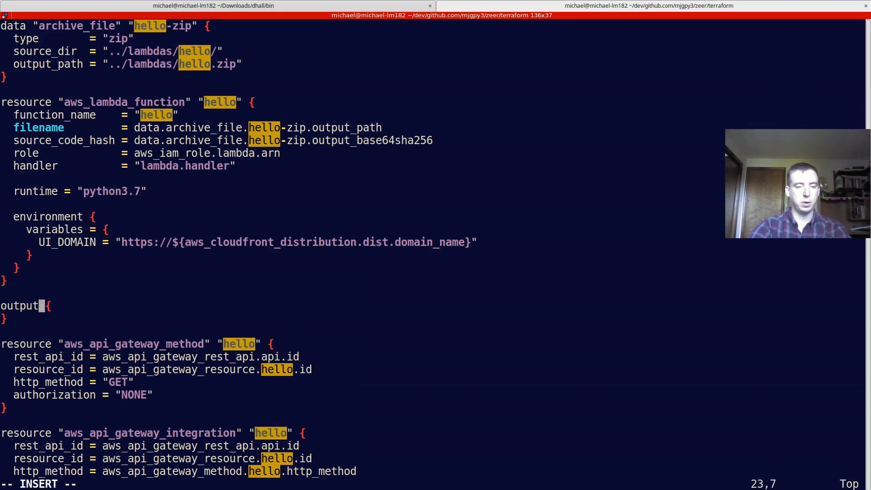
type("function_sn")
type("valu")
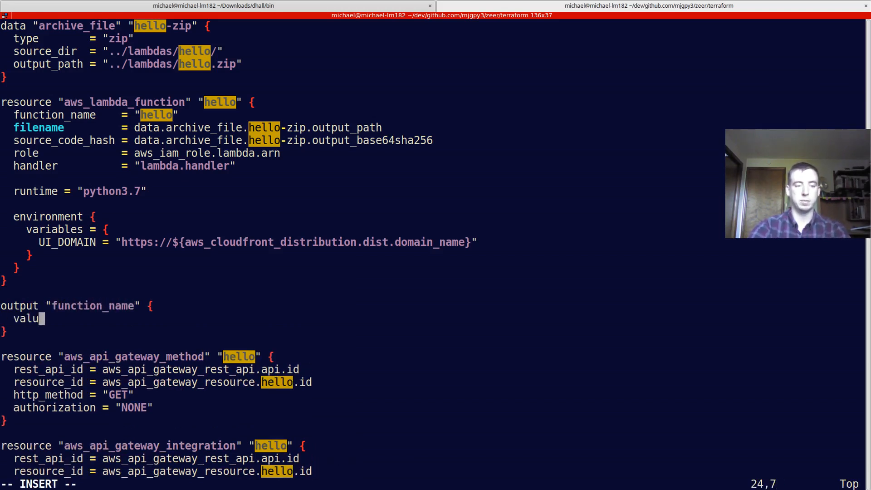
type("es =")
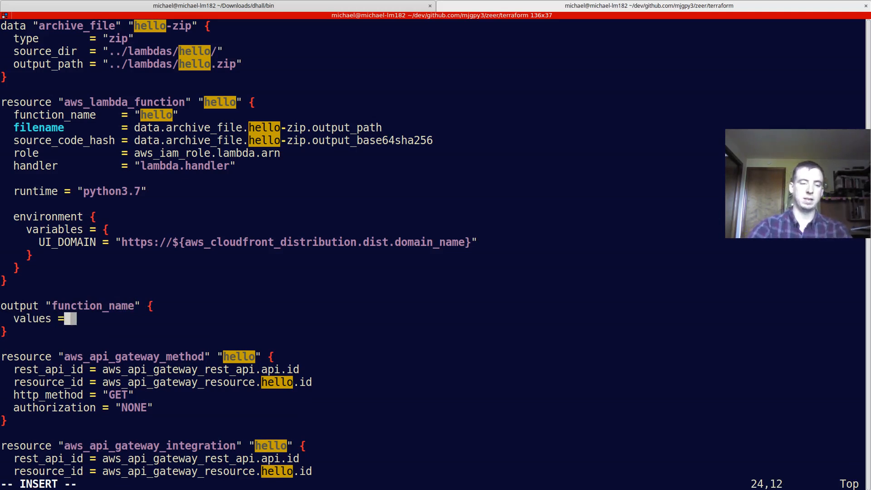
type("w")
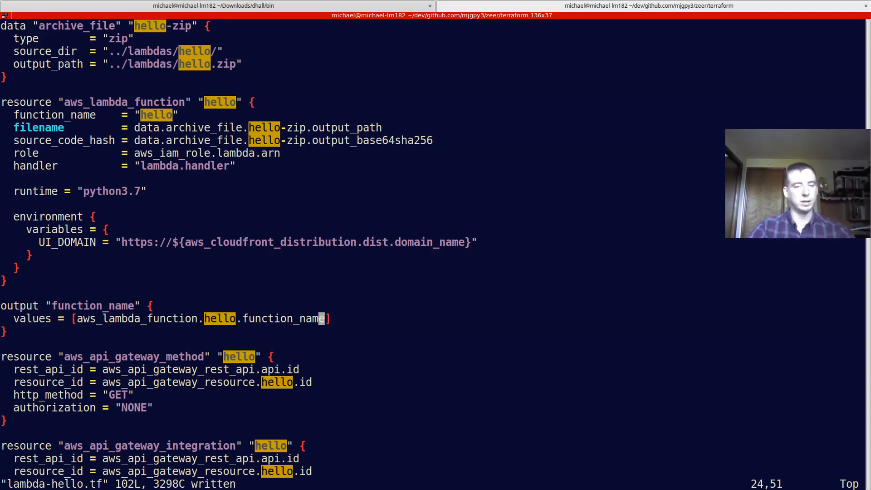
mouse_move(327, 318)
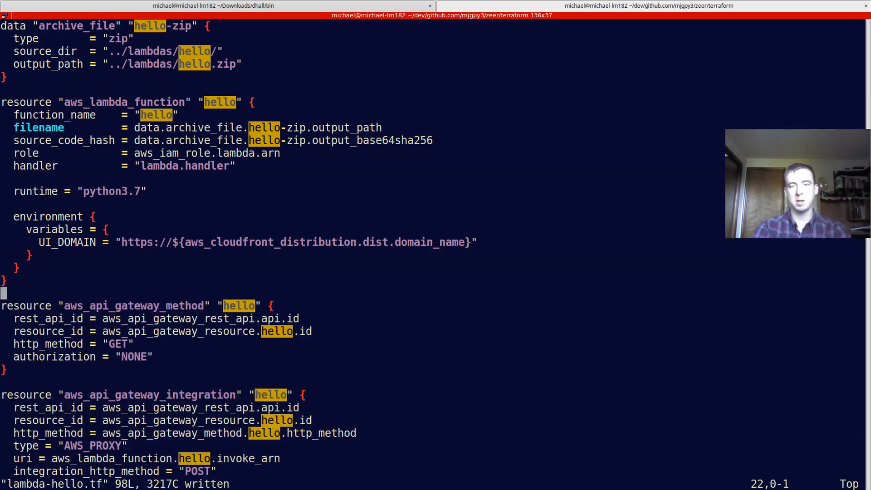
mouse_move(246, 7)
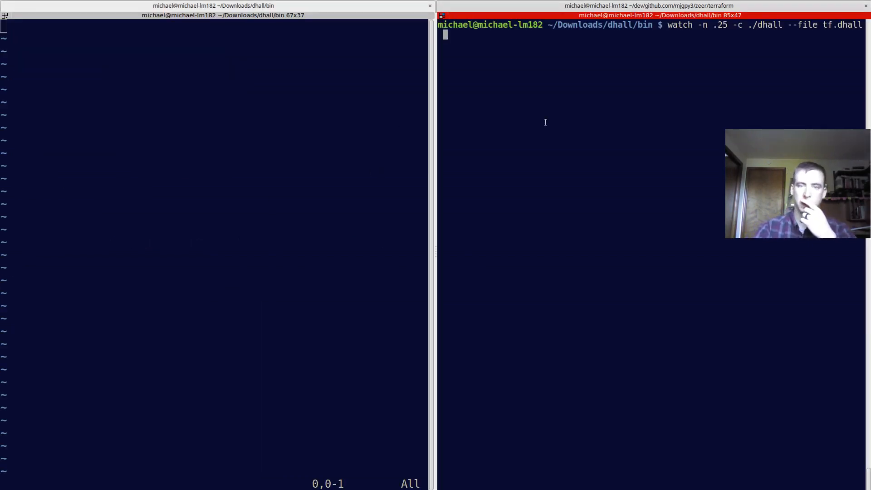
left_click(250, 126)
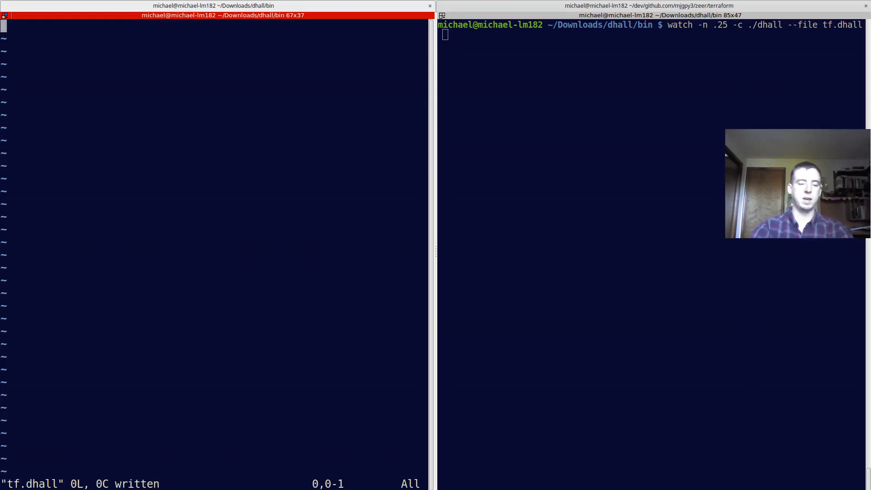
left_click(478, 127)
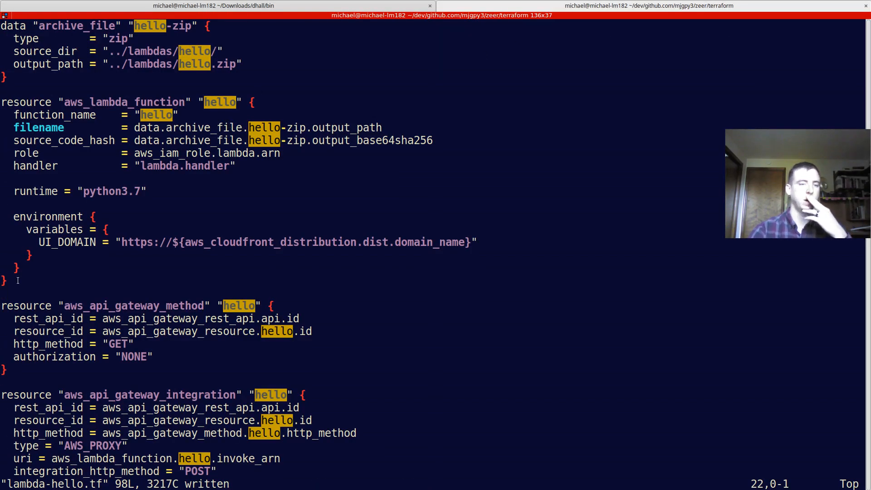
Step: Paste the hello archive and Lambda blocks into tf.dhall as '' text and drop the CloudFront $
right_click(45, 63)
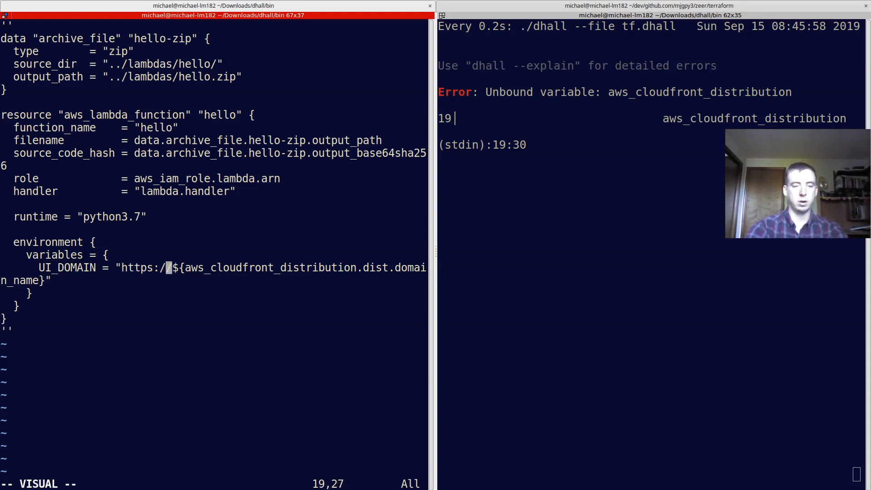
key("End")
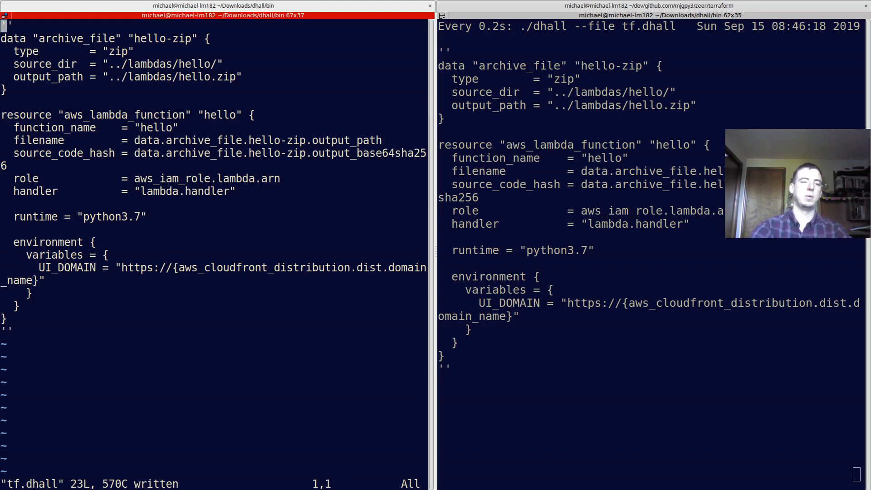
Step: Wrap the Terraform text as 'let tfLambda = …' ending with 'in tfLambda'
type("let")
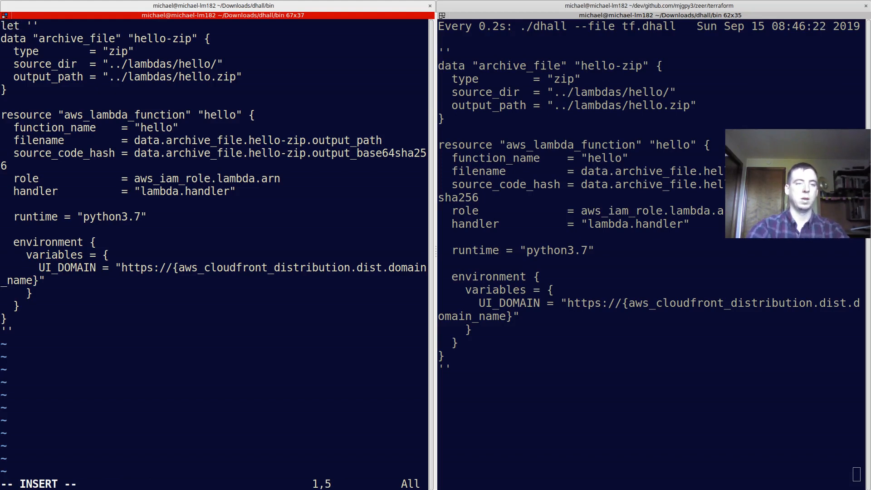
type("t")
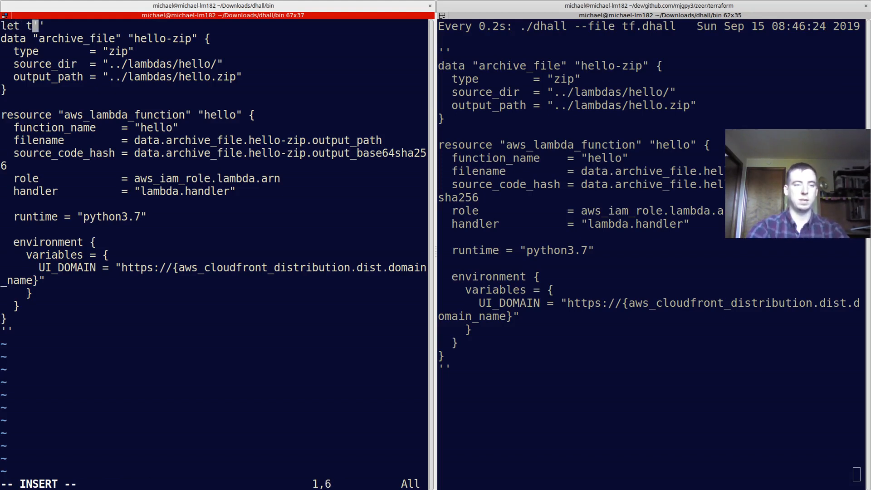
type("fLambda =")
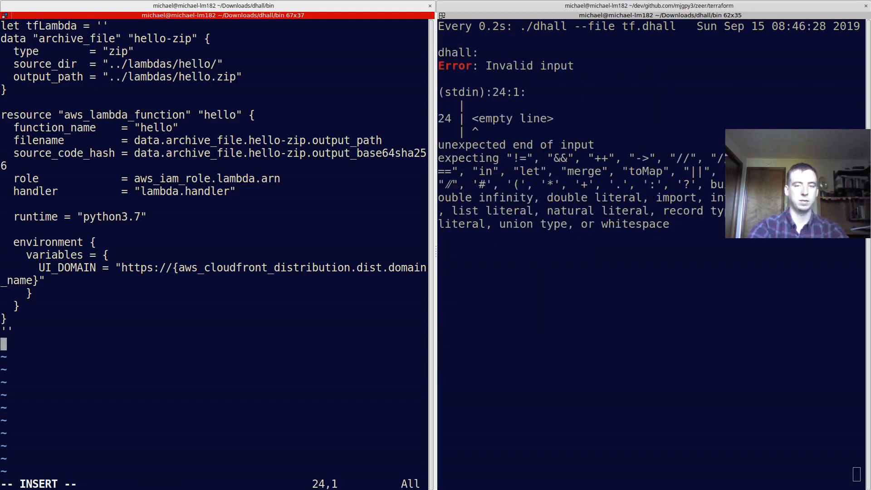
type("in tfLambda")
left_click(213, 26)
type("(")
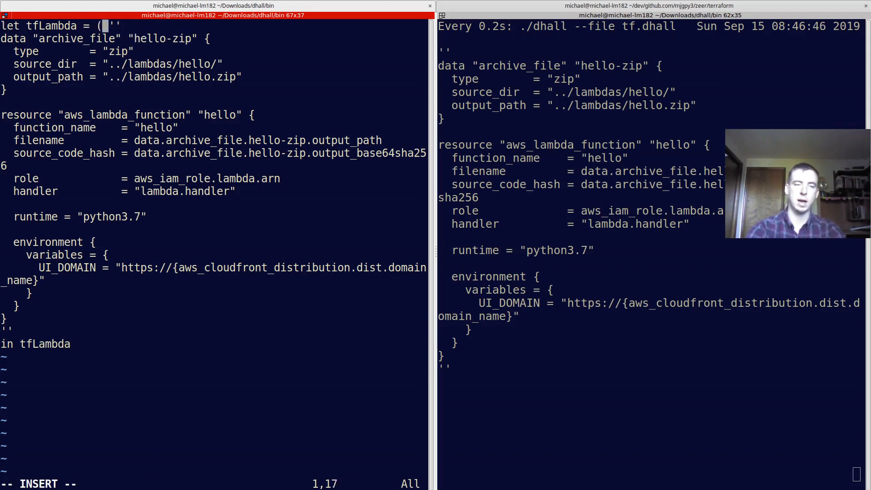
Step: Make tfLambda \(name : Text) -> '' and substitute every hello with ${name}
type("\\")
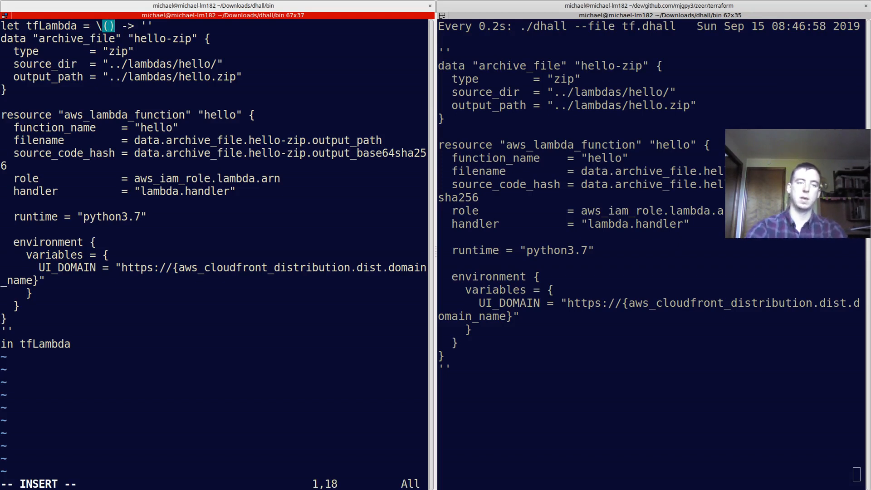
type("name : Text")
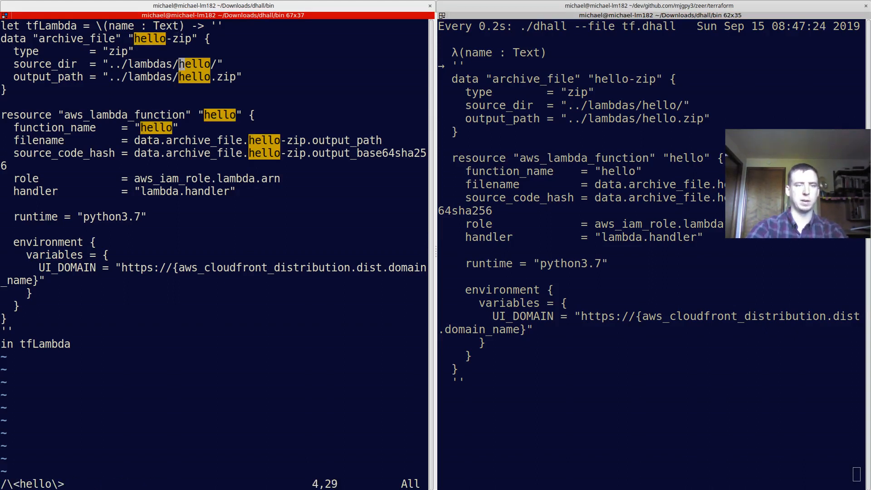
type("${name")
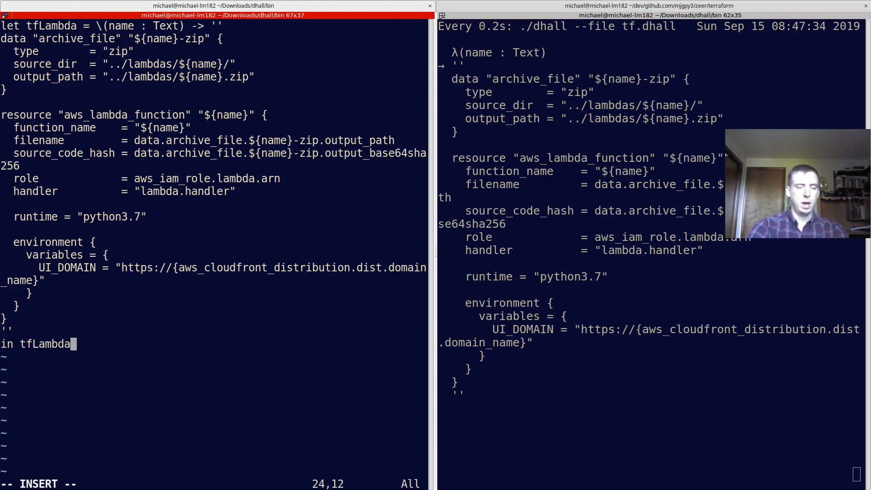
Step: Return '' ${tfLambda "hello"} ${tfLambda "goodbye"} '' so both Lambda sets render
type("\"hello\"")
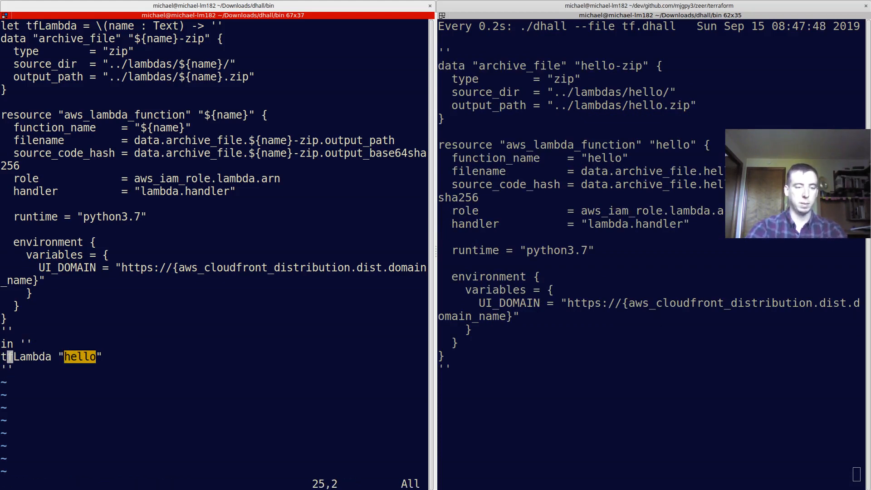
type("tfLambda \"goodbye")
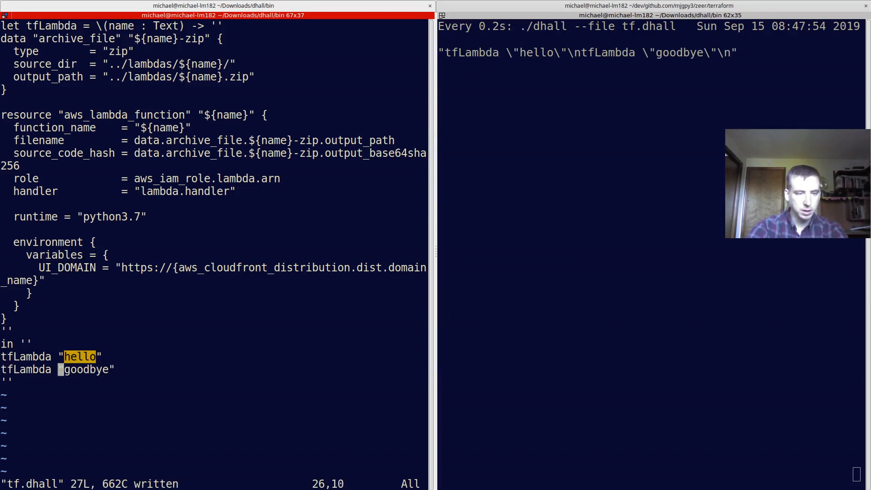
key("Home")
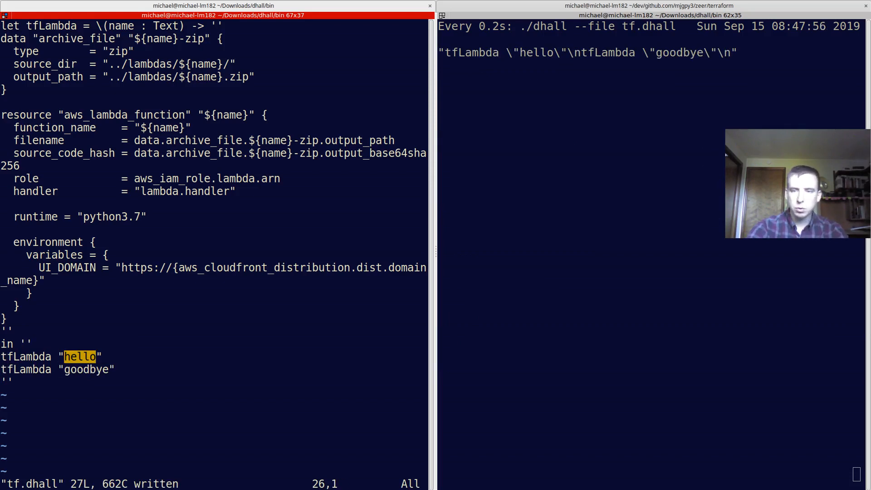
type("${")
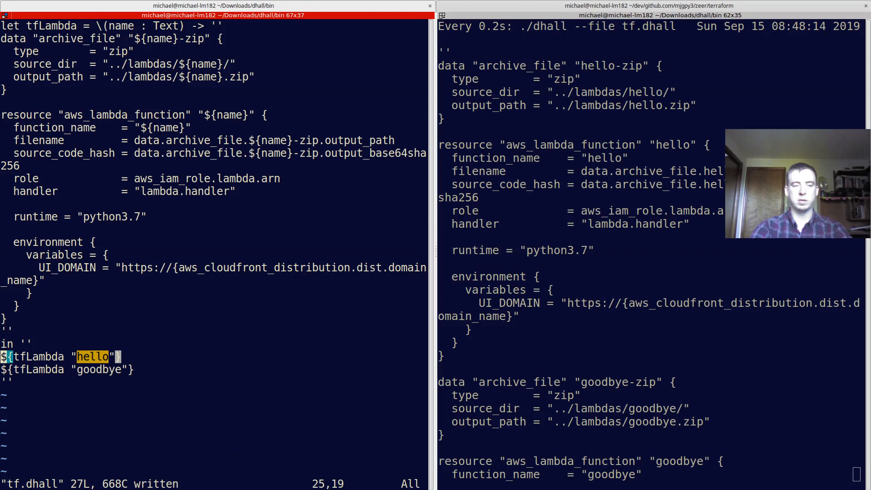
Step: Define let EnvVar : Type = { key : Text, value : Text } above tfLambda
key("V")
type("let")
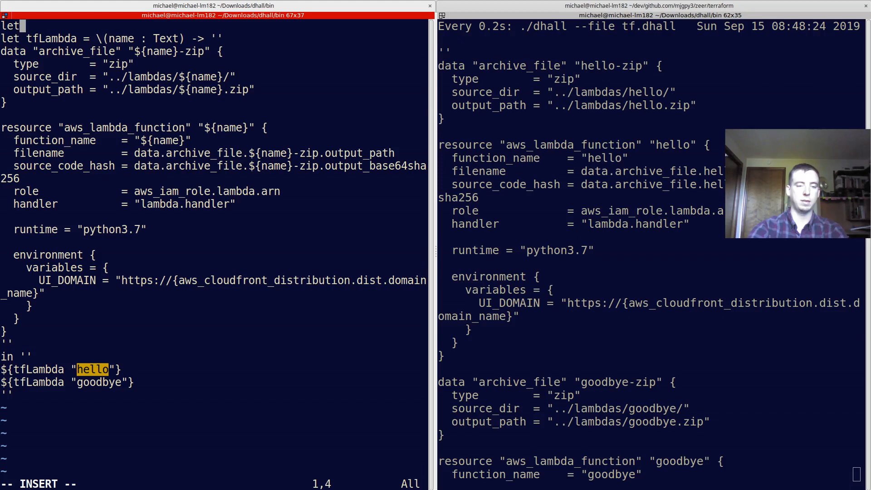
type("EnvVar : Type = {")
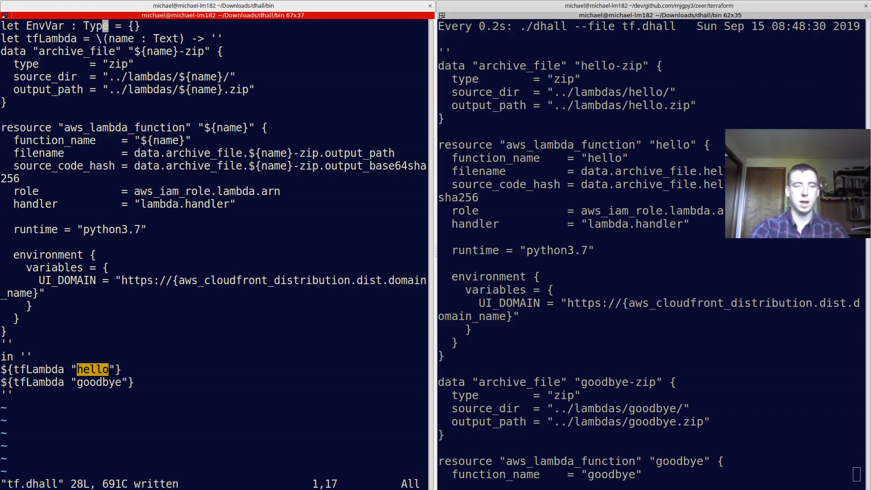
key("i")
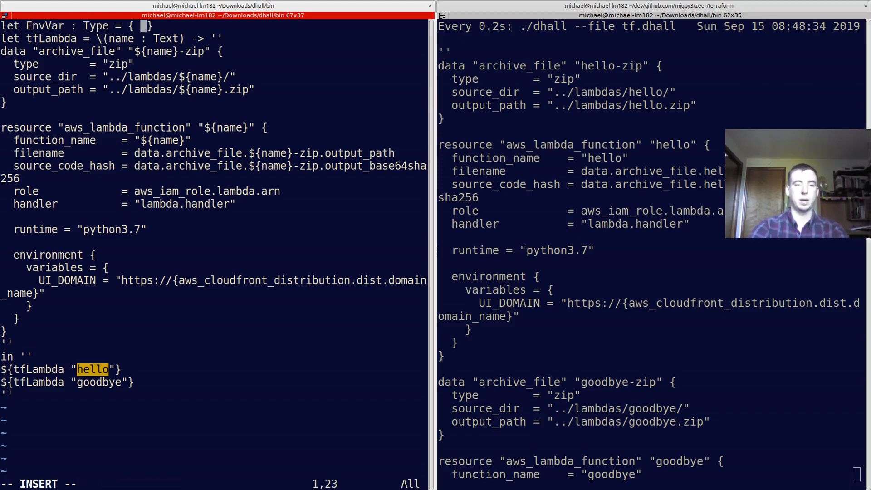
type("key:")
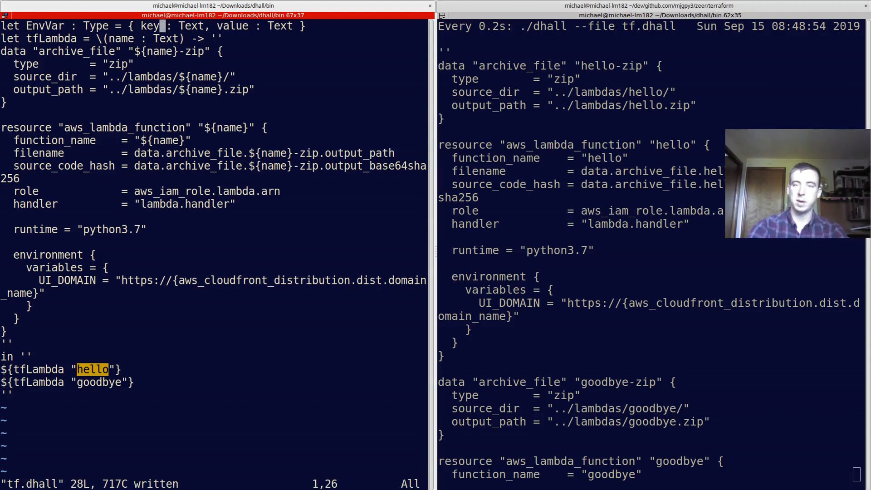
Step: Define let Lambda : Type = { name : Text, envVars : List EnvVar }
key("o")
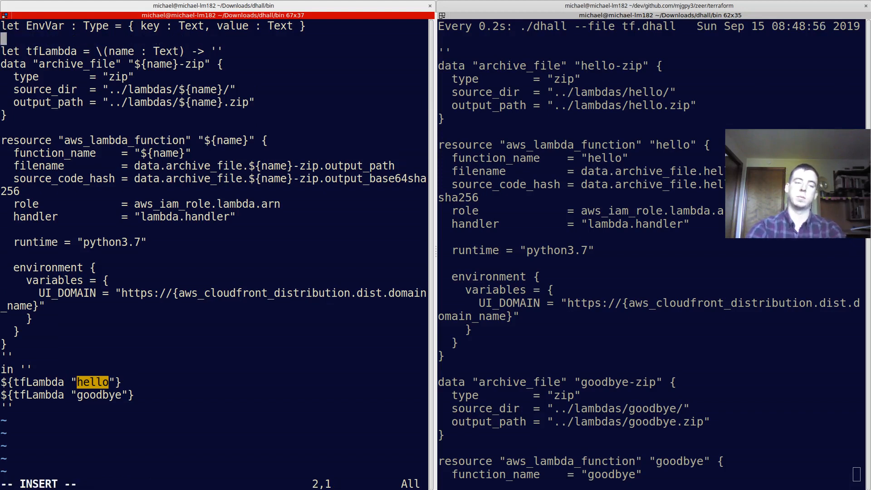
type("let Lamb")
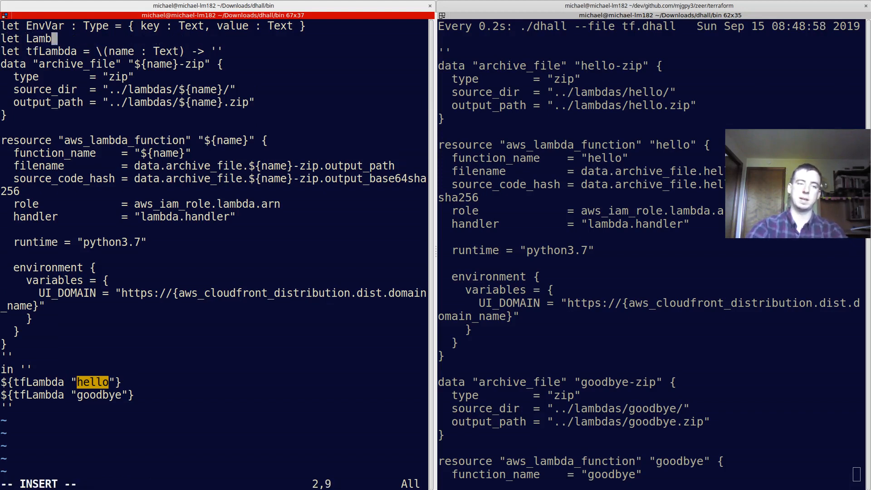
type("da : Type = {")
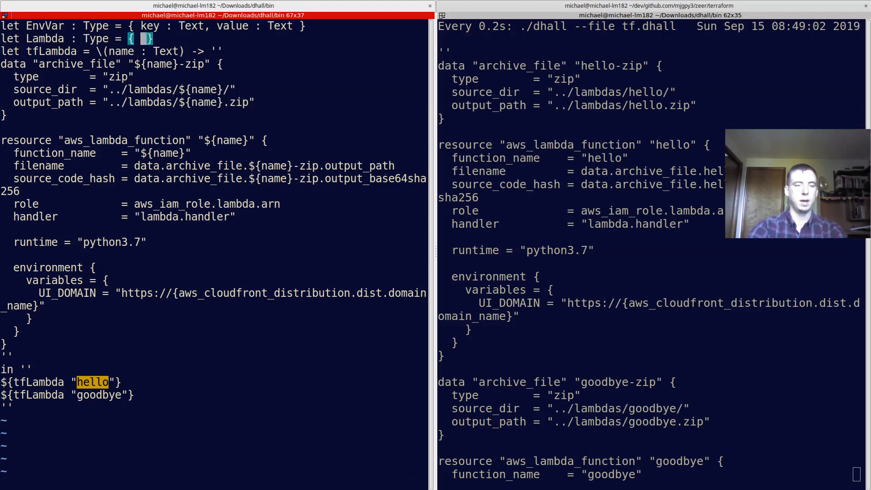
type("name")
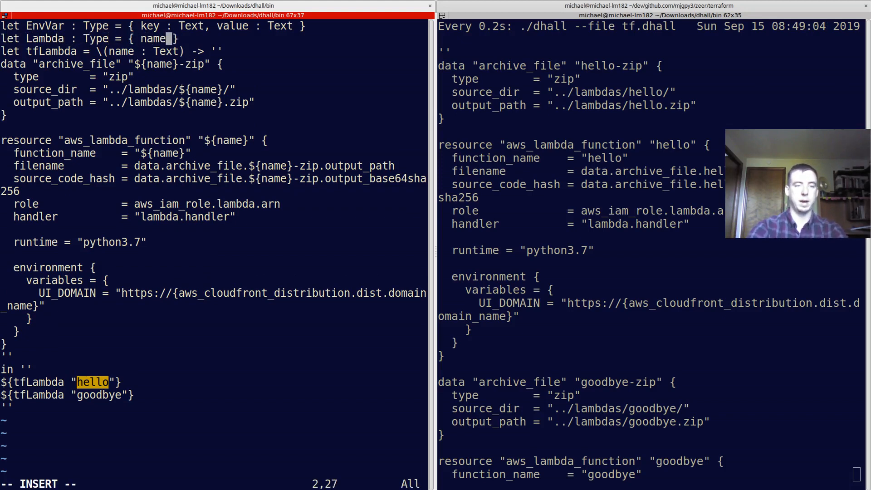
type(": Text,")
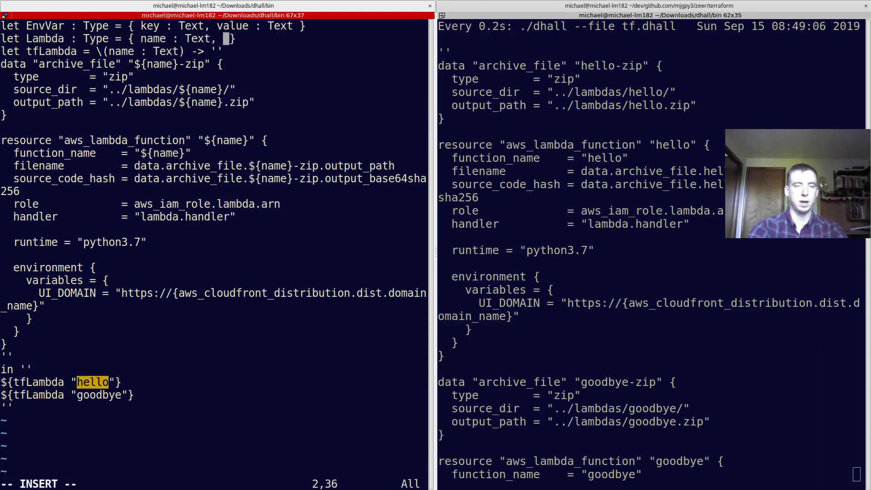
type("envVars :")
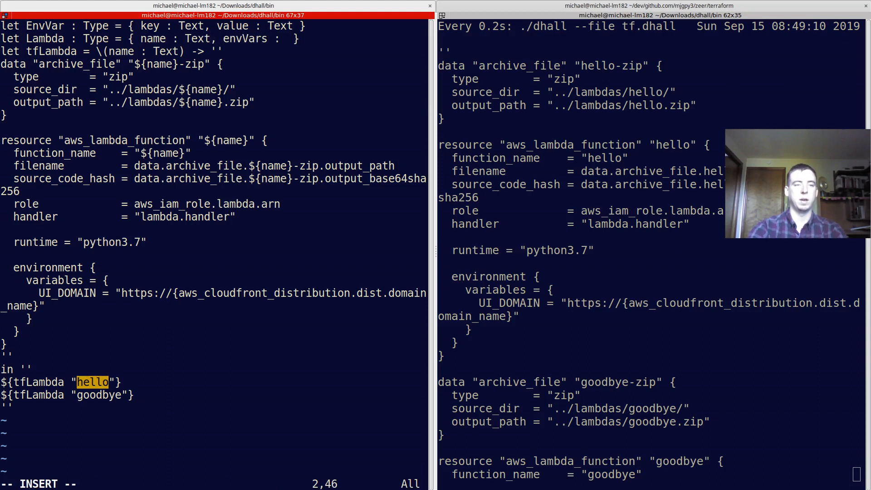
type("List EnvVar")
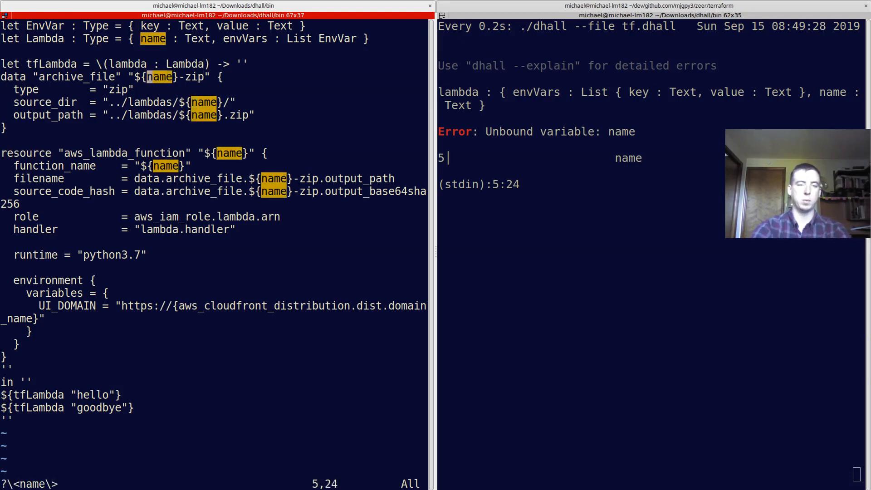
Step: Change the parameter to \(lambda : Lambda) and prefix each ${name} with lambda
type("lambda.")
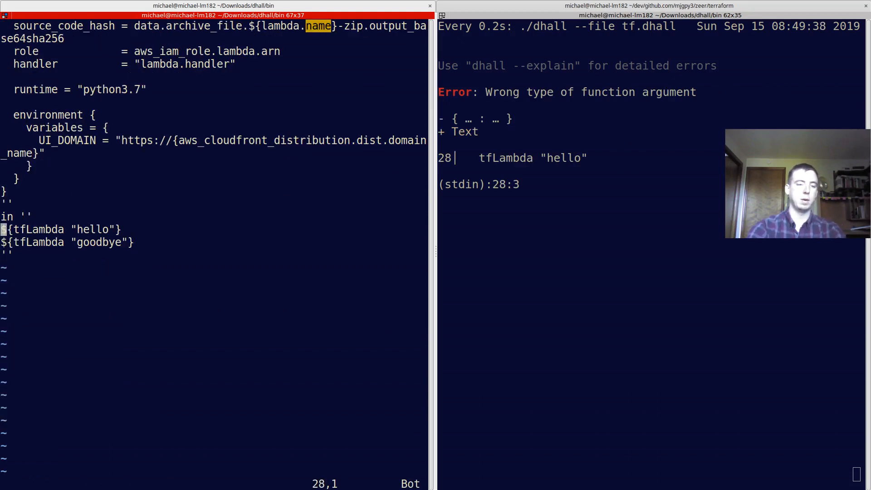
Step: Pass hello as { name = "hello", envVars = [] : List EnvVar }
key("i")
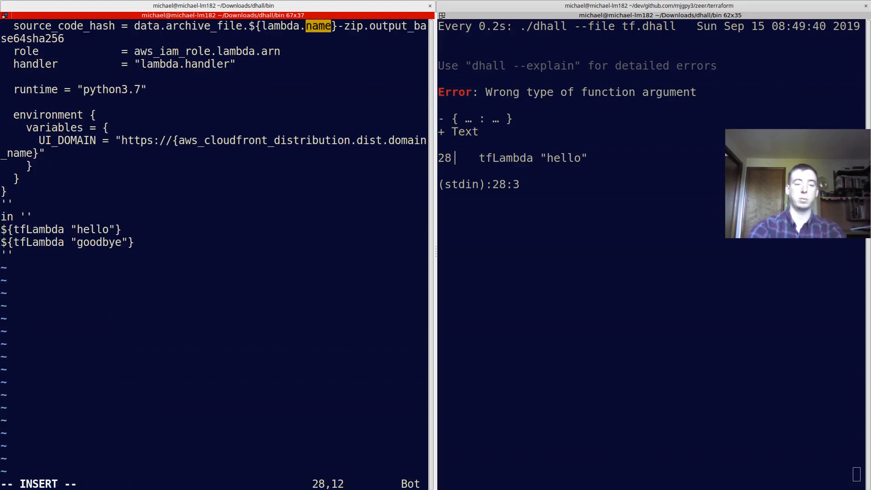
type("{")
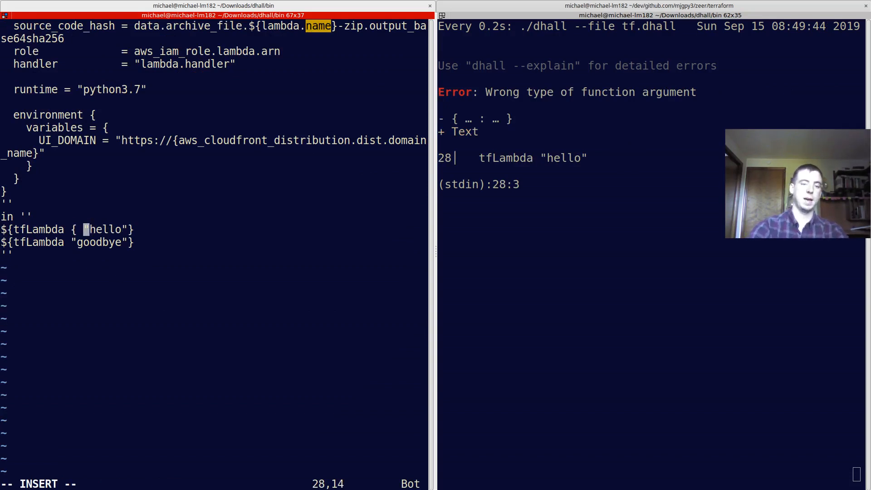
type("name =")
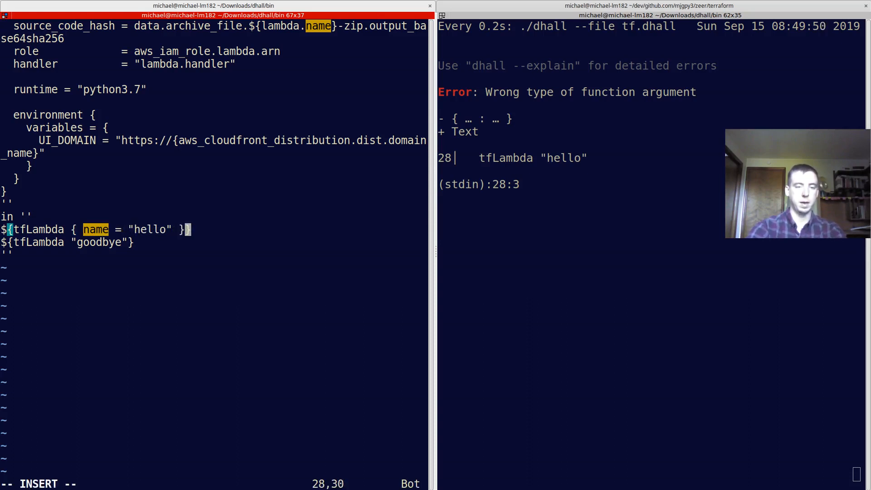
type(", envVars = [] :")
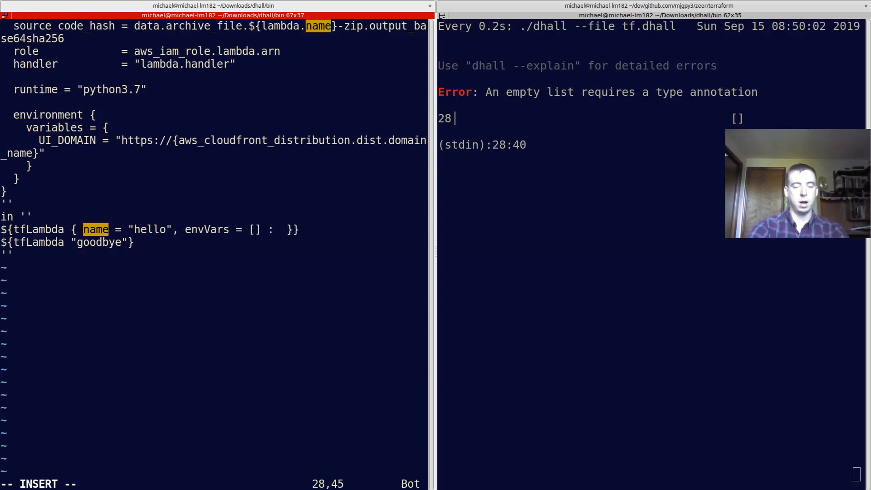
type("List EnvVar")
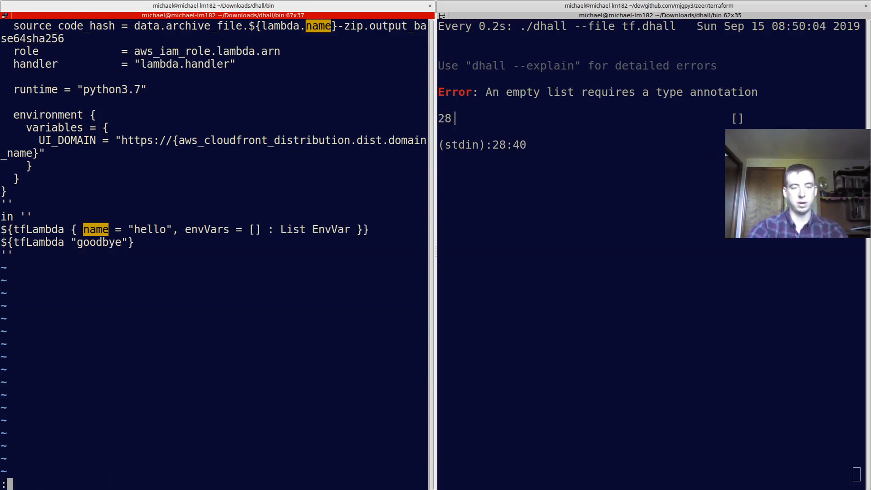
Step: Save, then reuse the record for goodbye with name = "goodbye"
key("v")
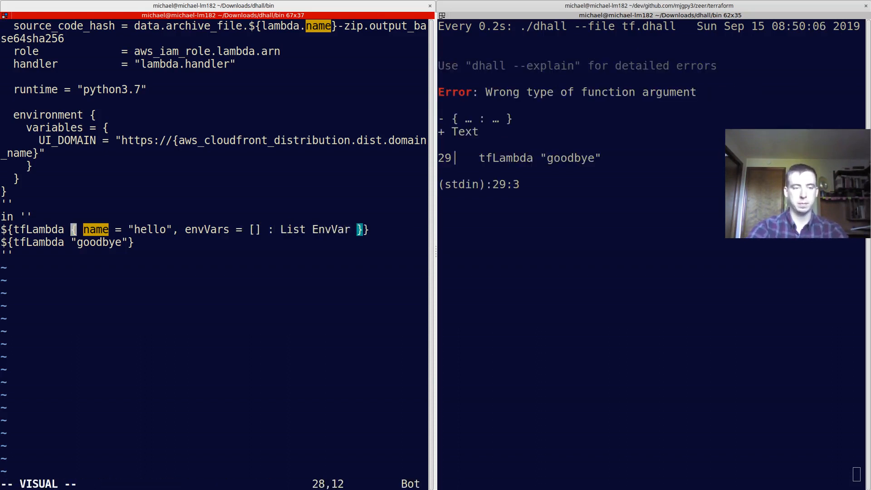
key("j")
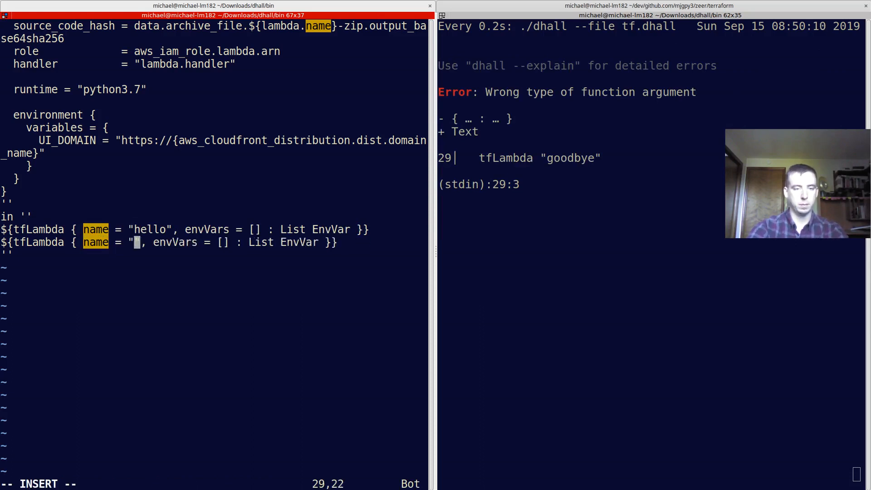
type("goodbye")
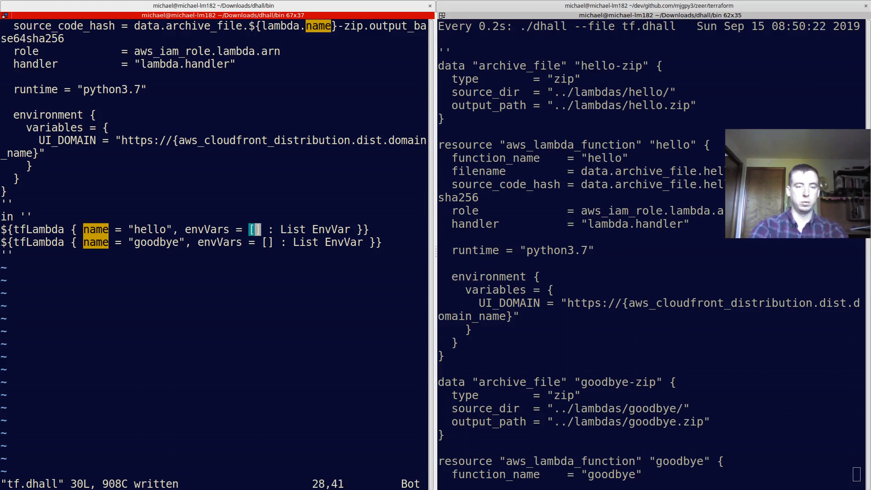
key("Return")
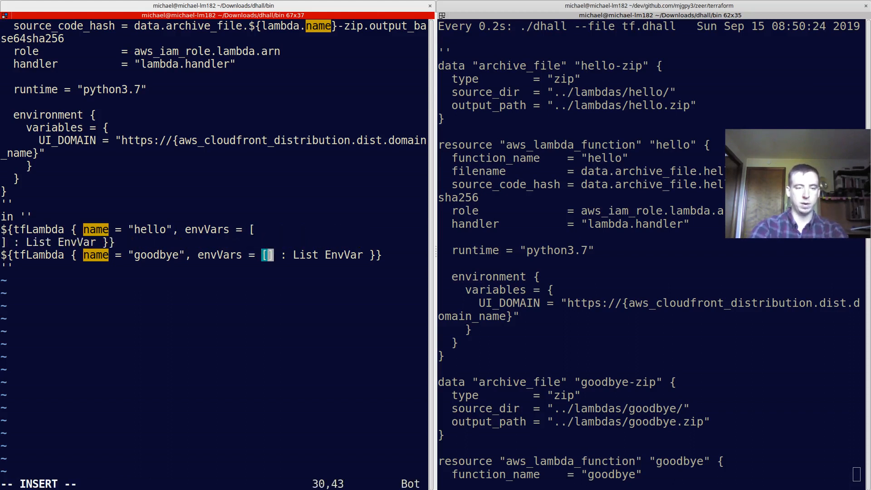
key("Escape")
type("{ ")
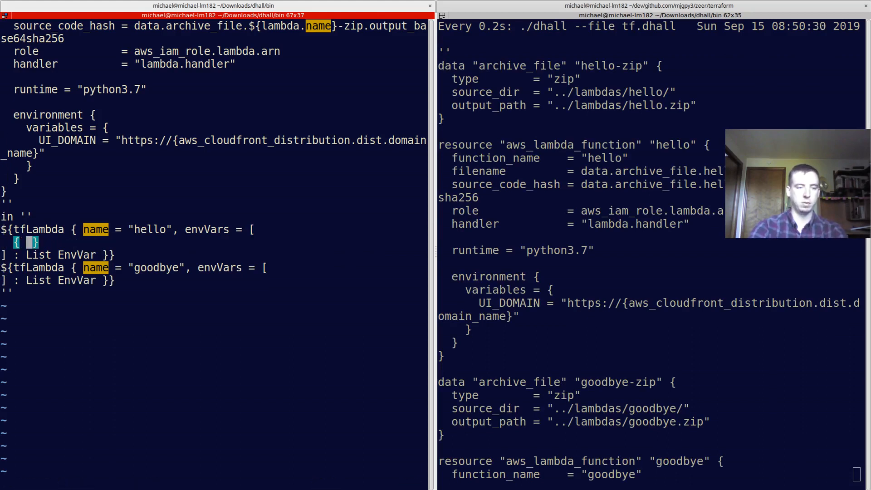
type("key")
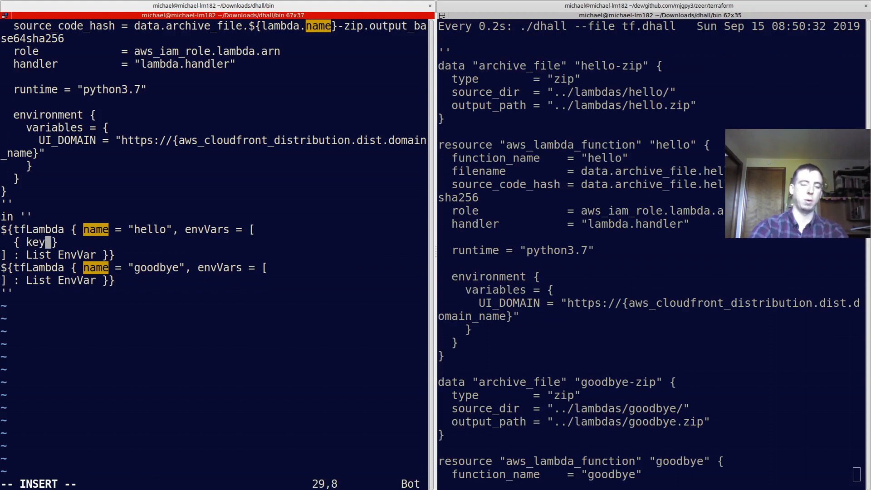
type("= \"\"")
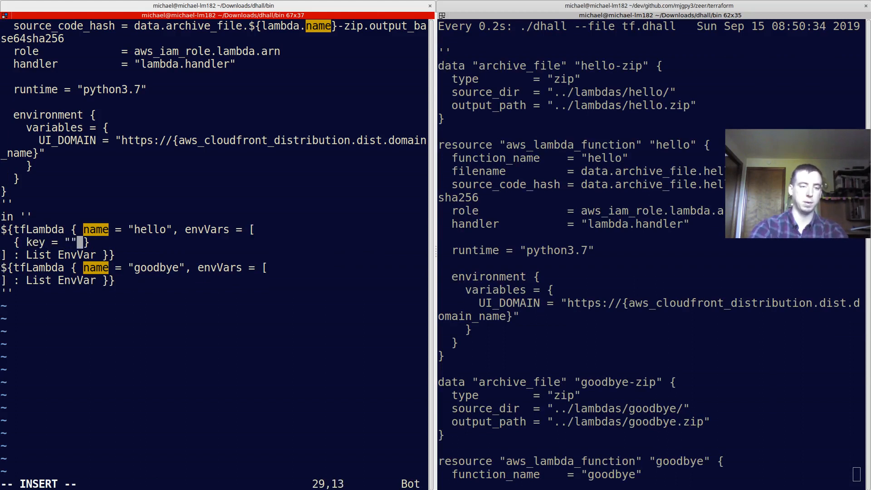
type("UI_DOMAIN\", value = \"https://${aws_cloudfront_distribution.dist.domain_name")
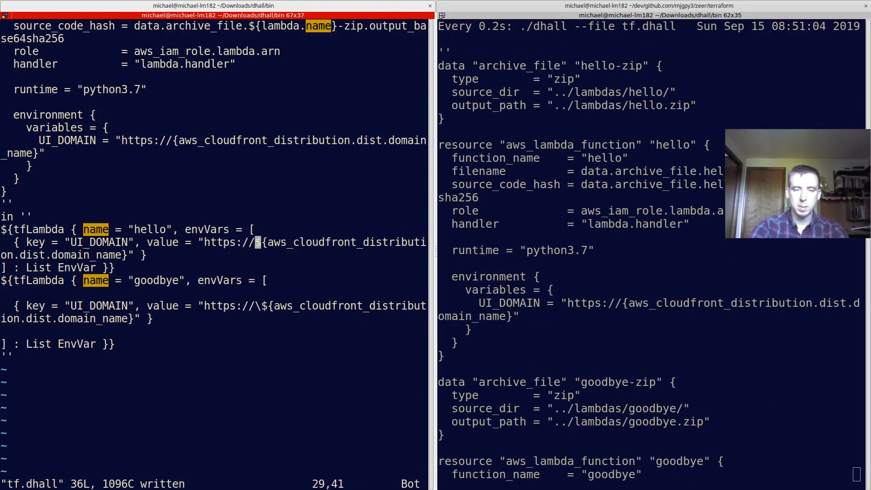
type("$")
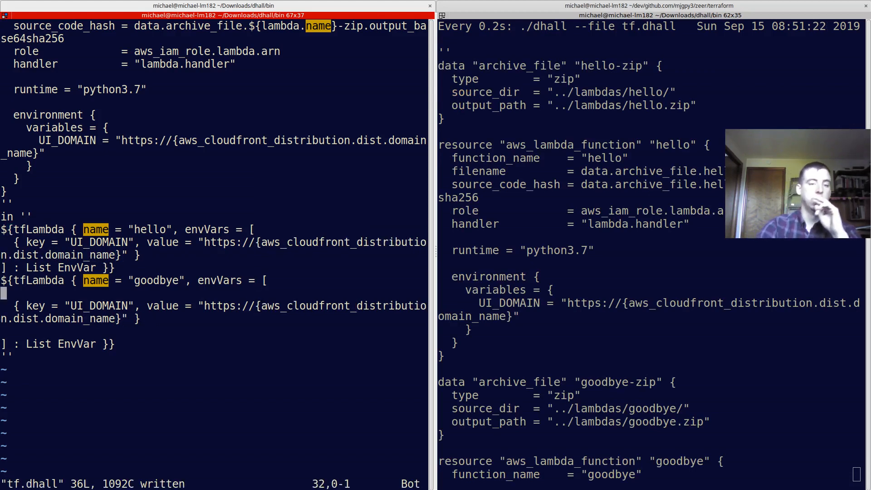
scroll("up", 3)
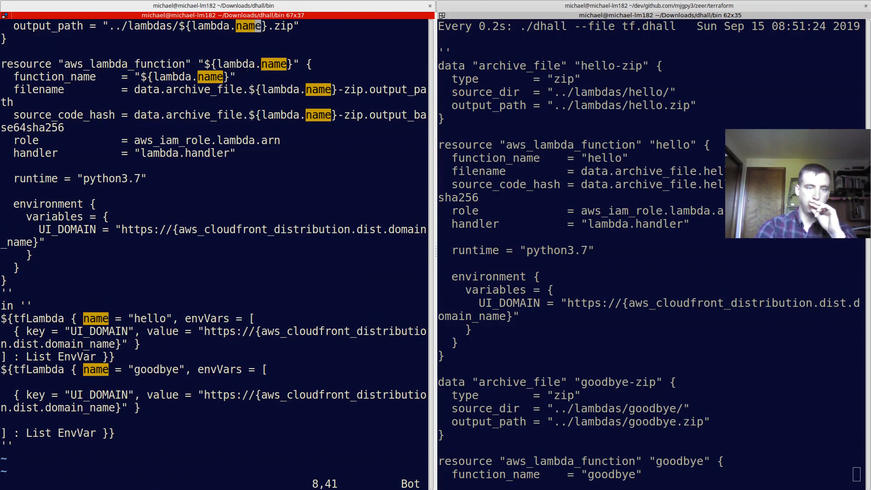
scroll("up", 3)
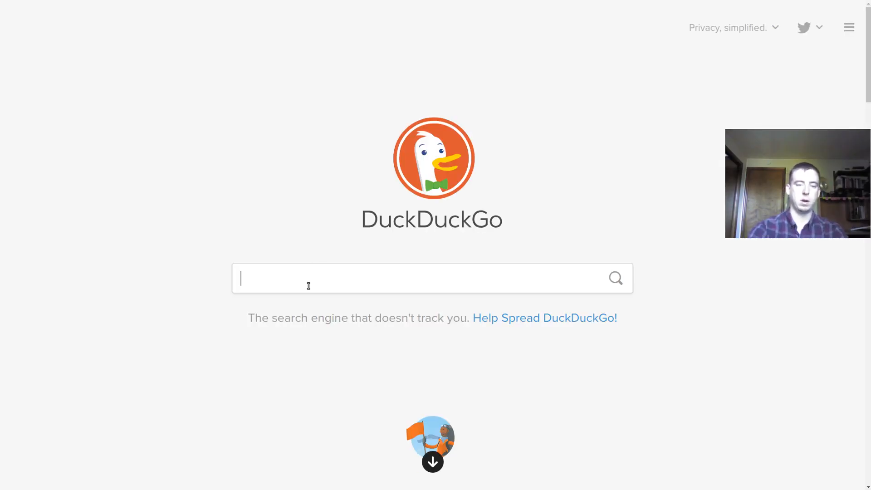
Step: Search DuckDuckGo for dhall prelude and view List/map in dhall-lang/Prelude on GitHub
type("dhall prelude")
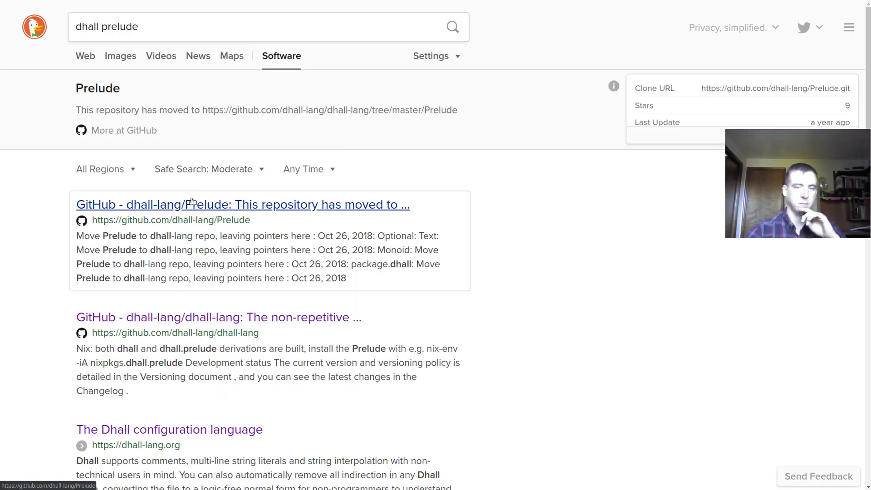
left_click(243, 204)
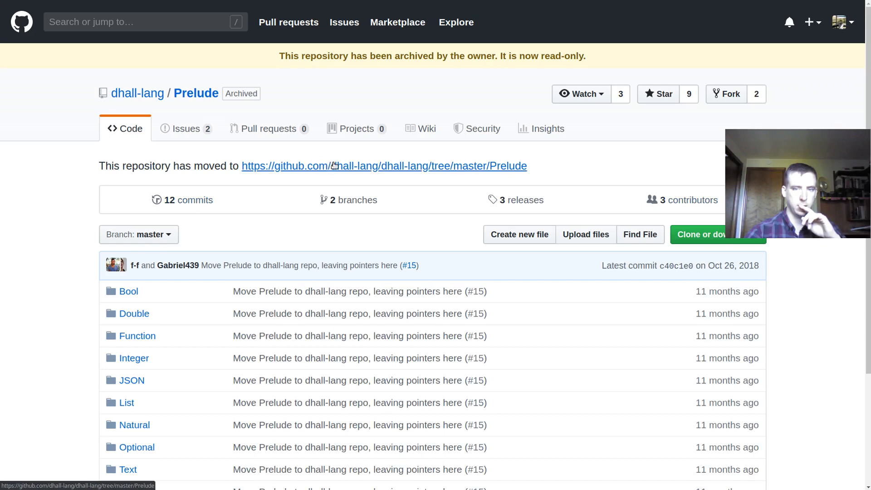
left_click(384, 165)
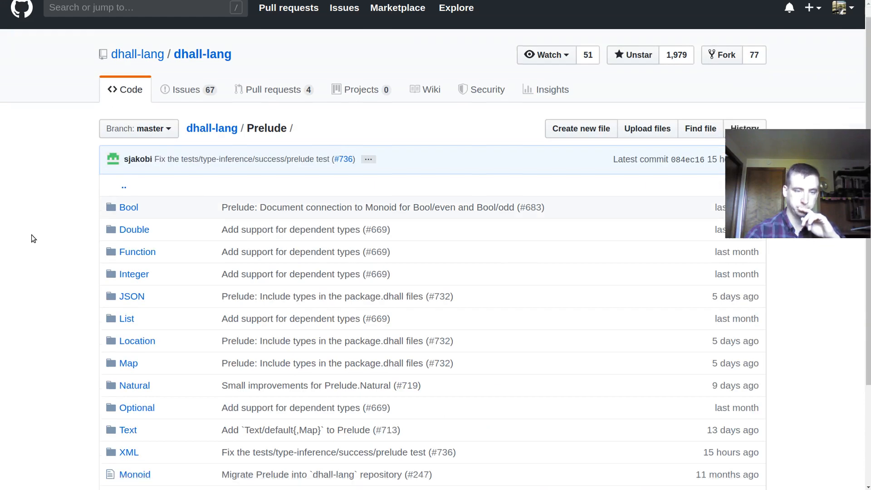
scroll("down", 3)
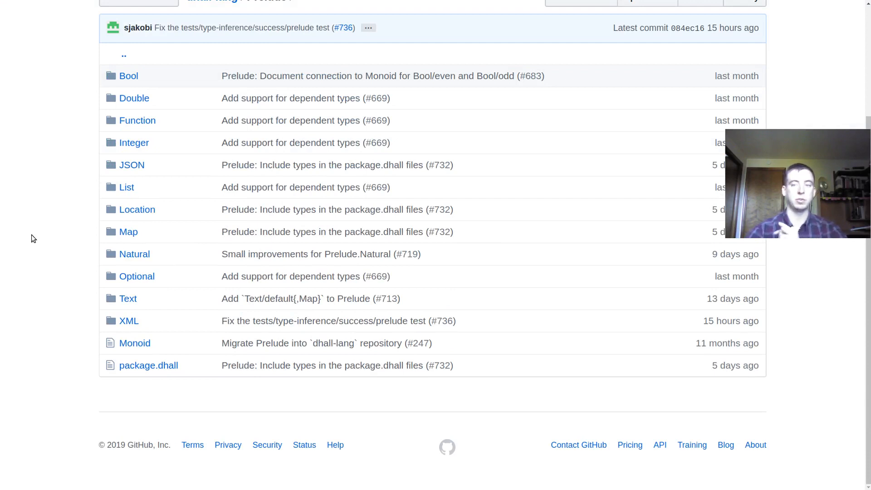
key("f")
type("map")
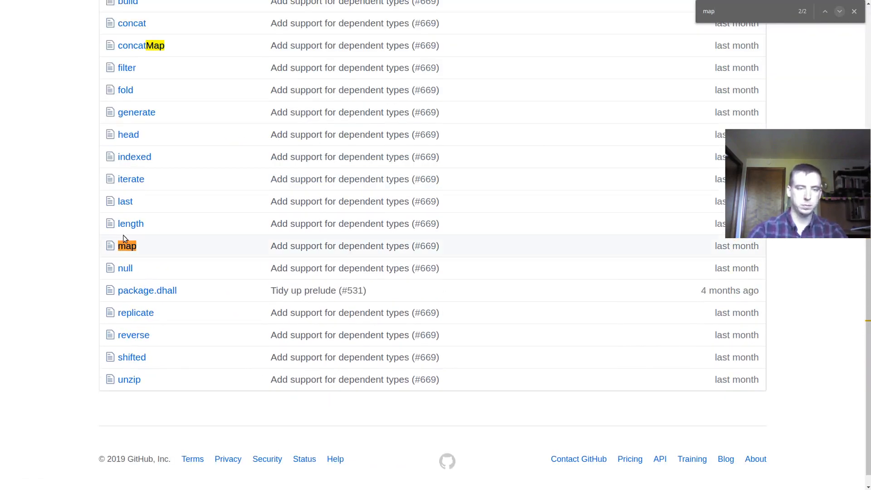
left_click(127, 246)
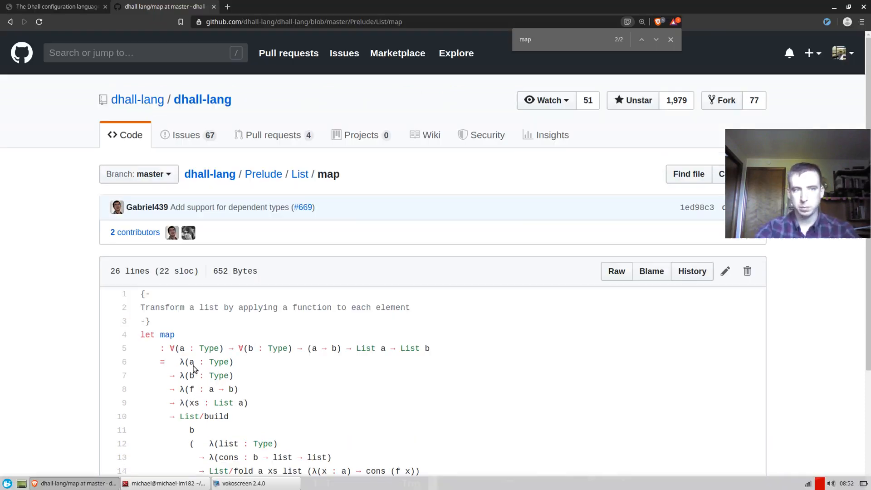
mouse_move(34, 311)
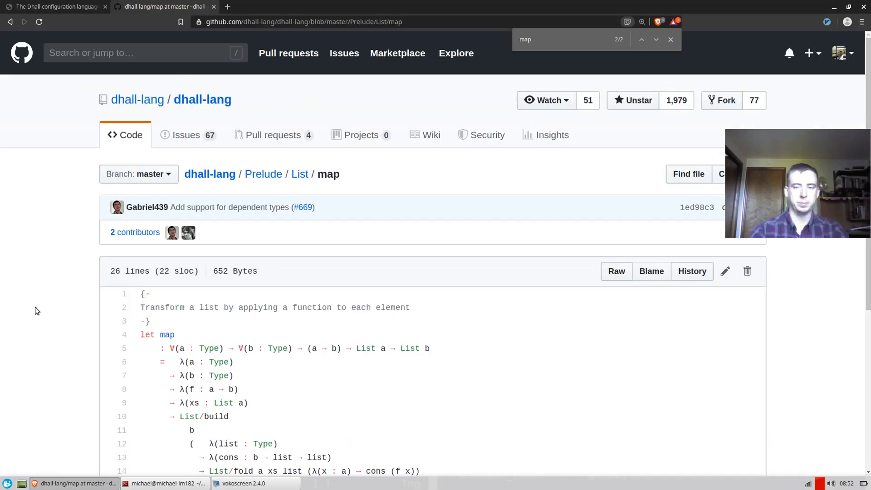
Step: Add let map = raw Prelude List/map URL to tf.dhall, then locate Text/concatSep on GitHub
left_click(615, 271)
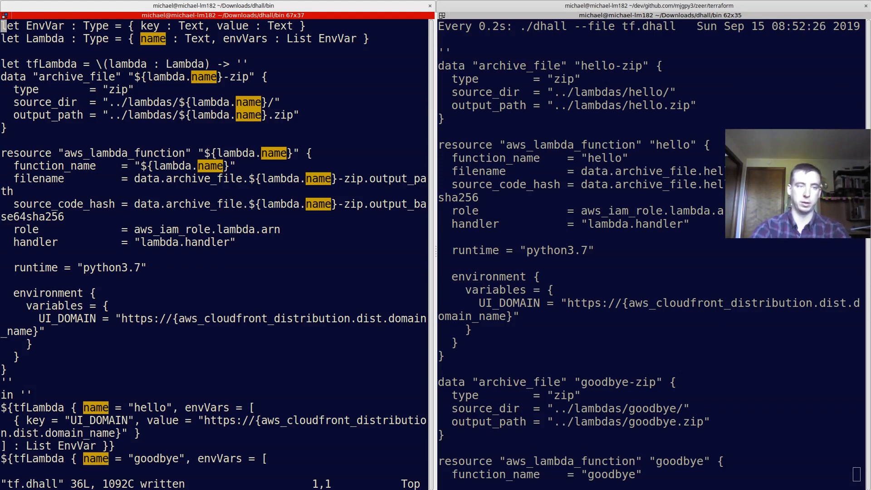
key("i")
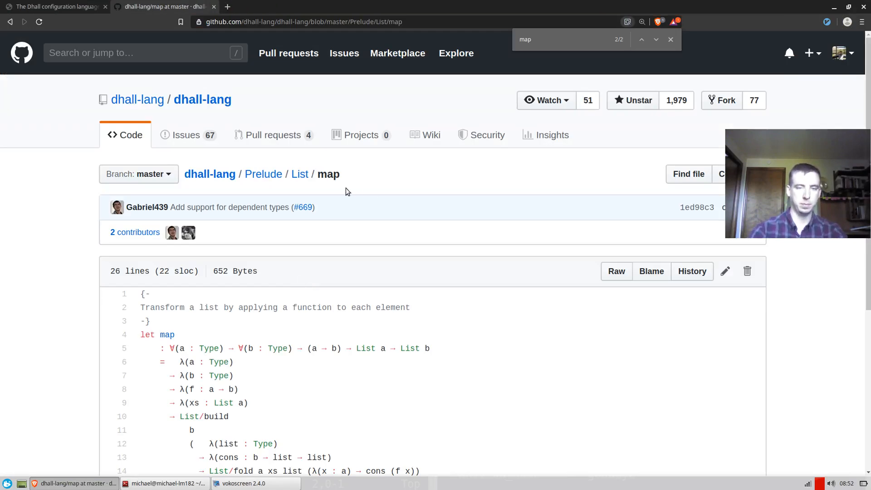
left_click(263, 174)
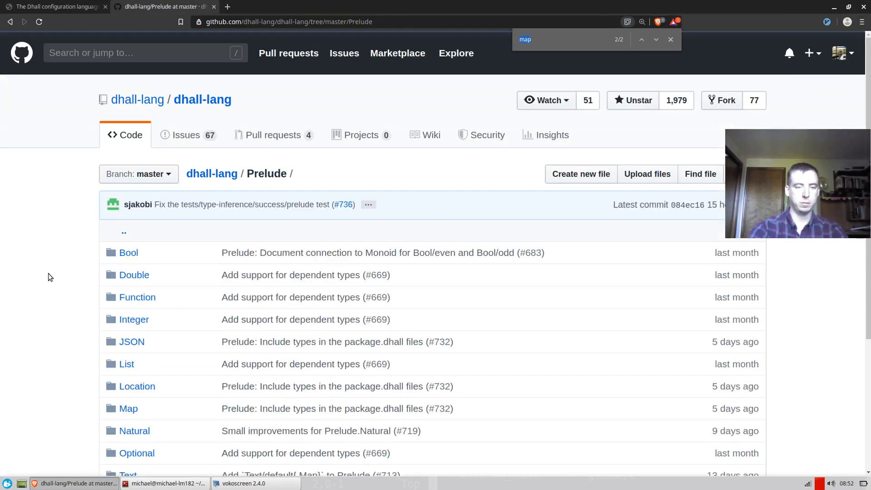
left_click(128, 473)
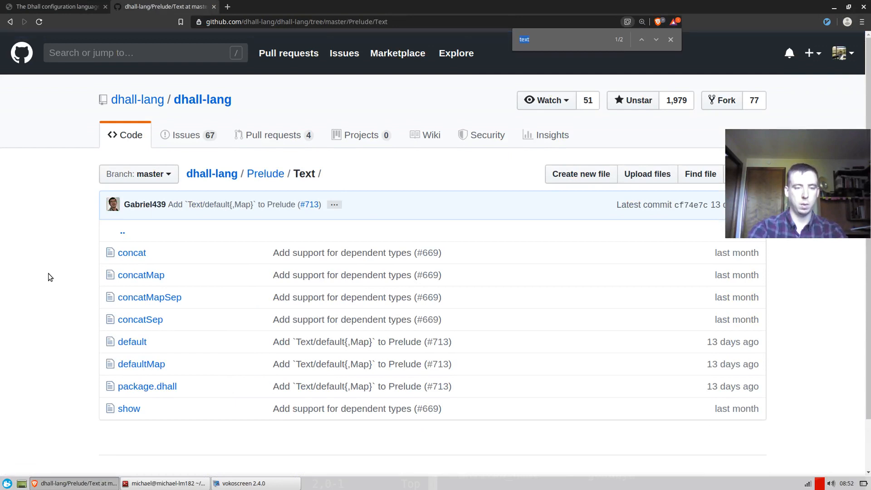
left_click(140, 318)
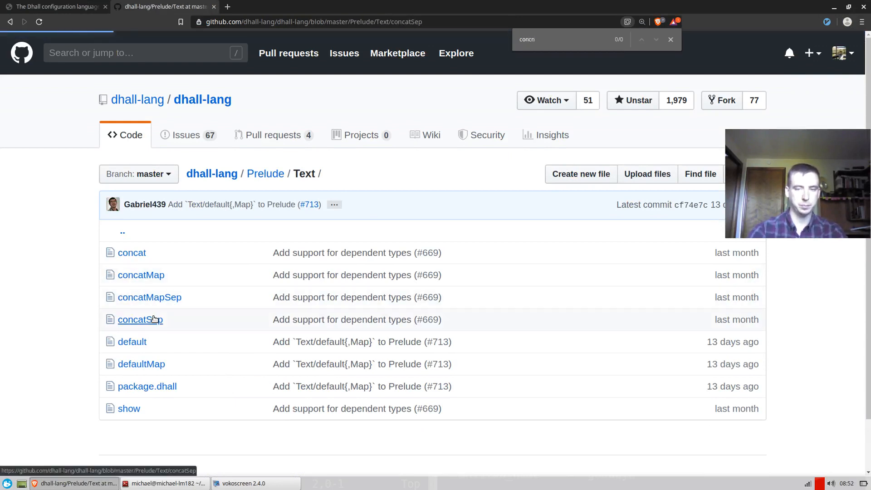
left_click(139, 319)
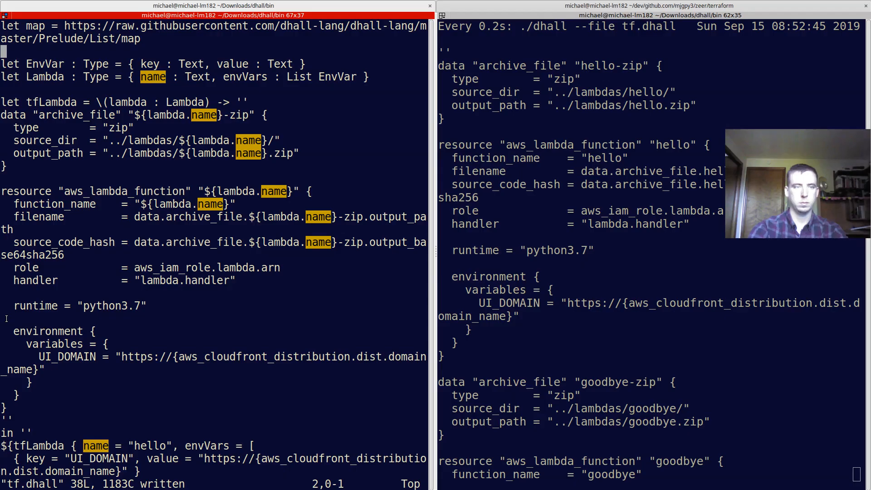
Step: Import concatSep from the Prelude below map and start the next let binding
type("let con")
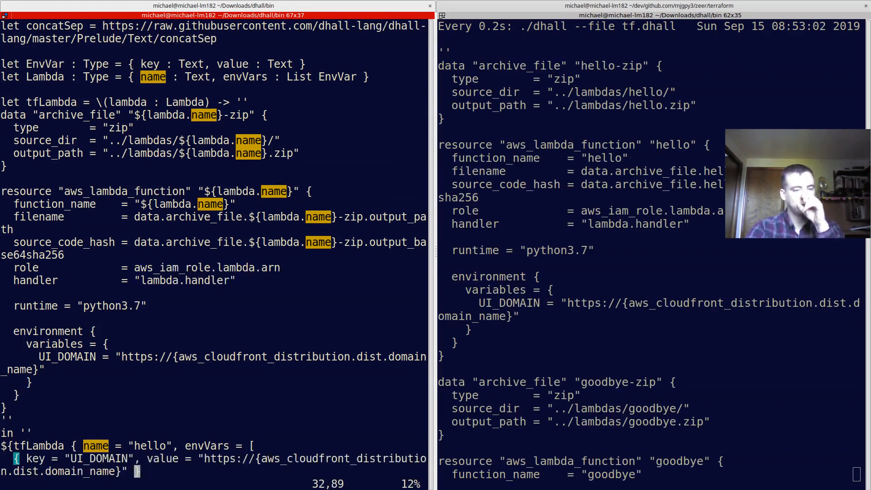
scroll("down", 3)
type("let tf")
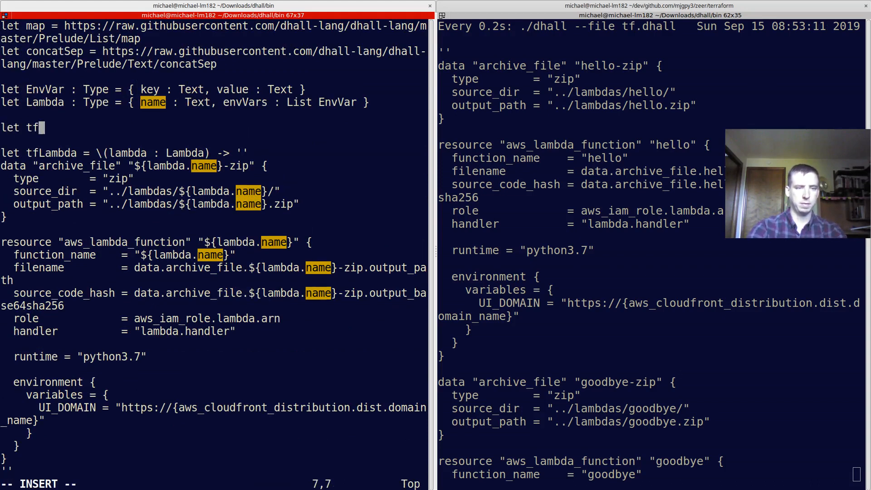
Step: Declare tfEnvVar as a function taking envVar : EnvVar
type("EnvVar =")
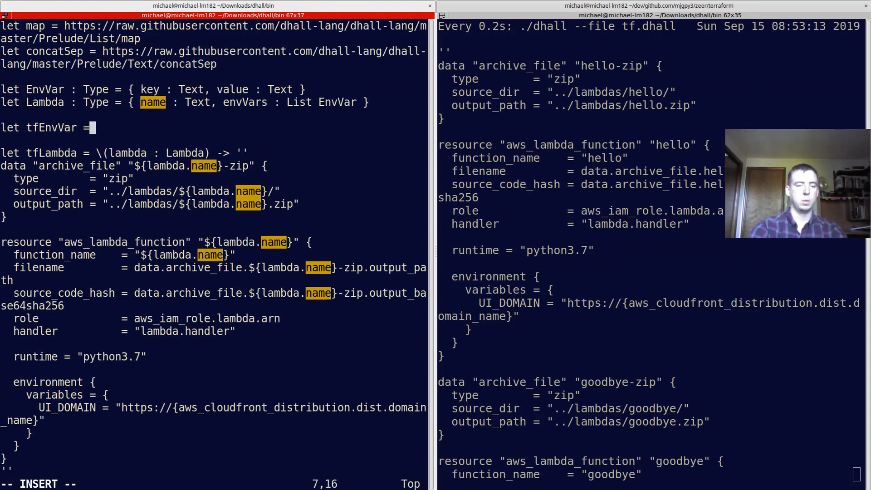
type("\\(")
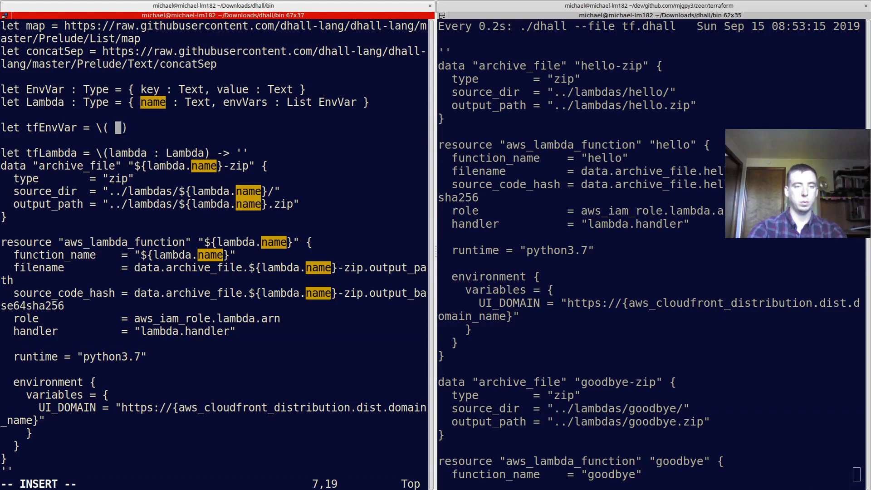
type("envVar")
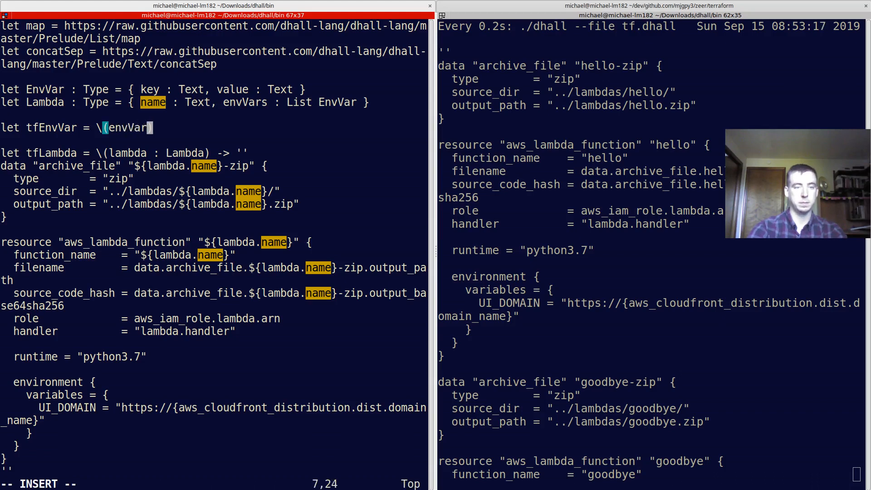
type(": EnvVar")
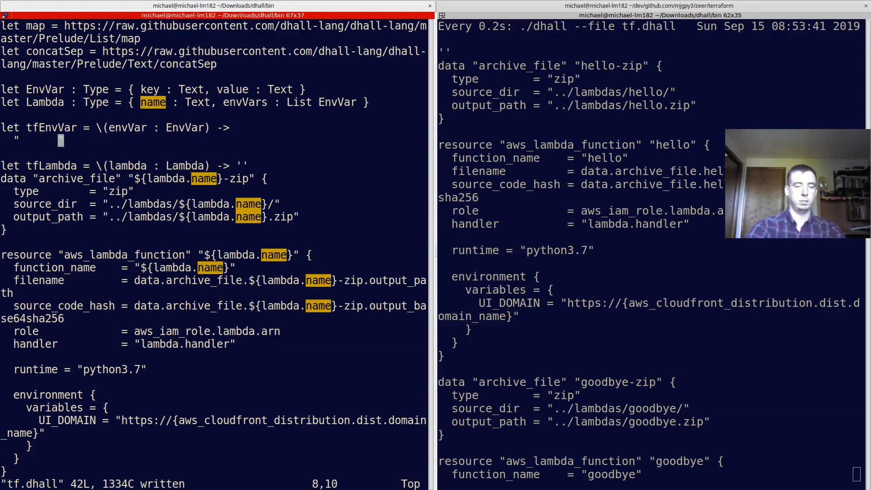
Step: Write tfEnvVar's body as "${envVar.key} = ${envVar.value}" and move below it
type("${}")
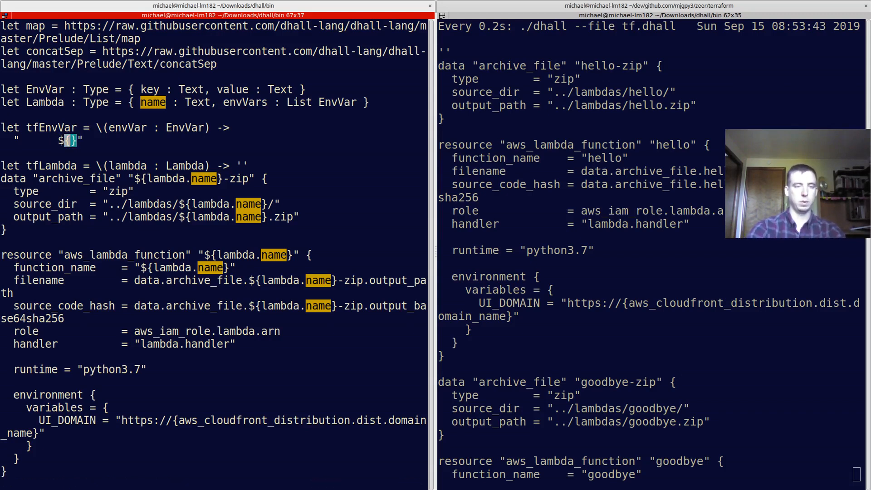
key("i")
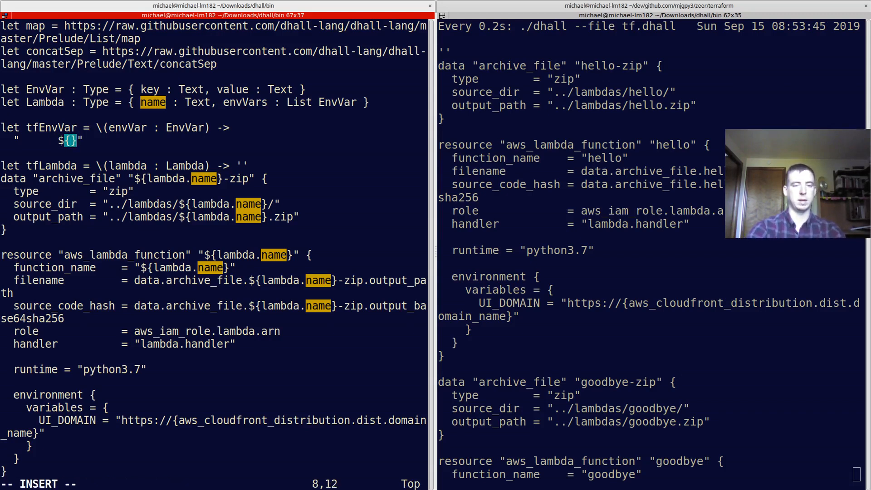
type("envVar.key")
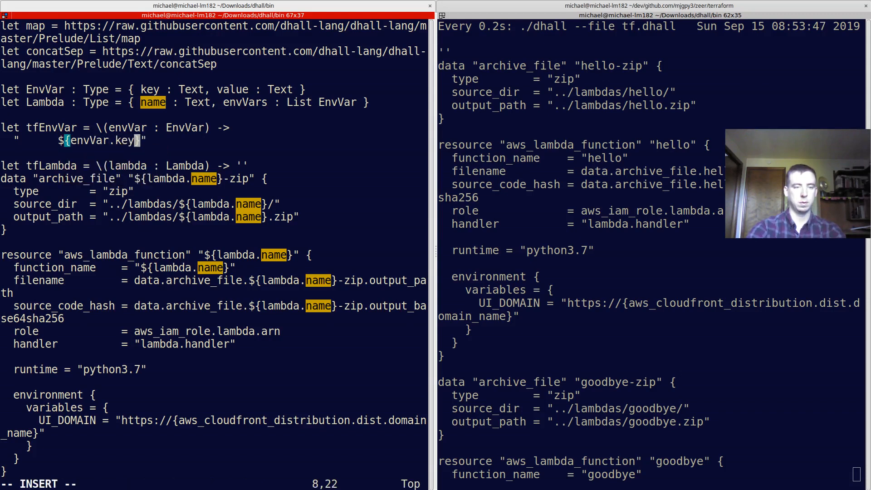
type("= ${}")
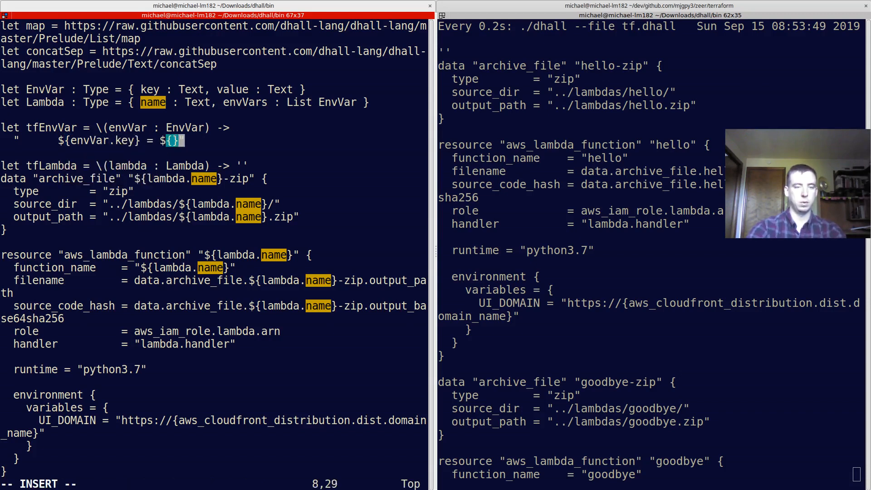
type("envVars.")
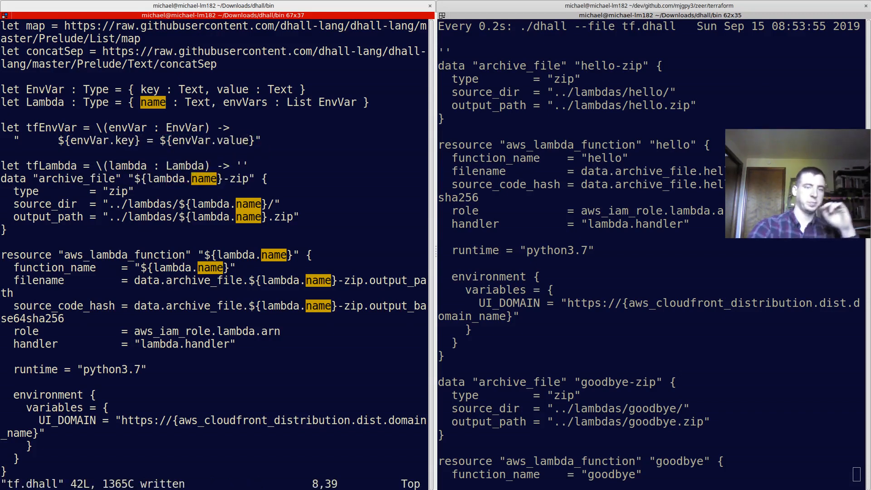
key("Down")
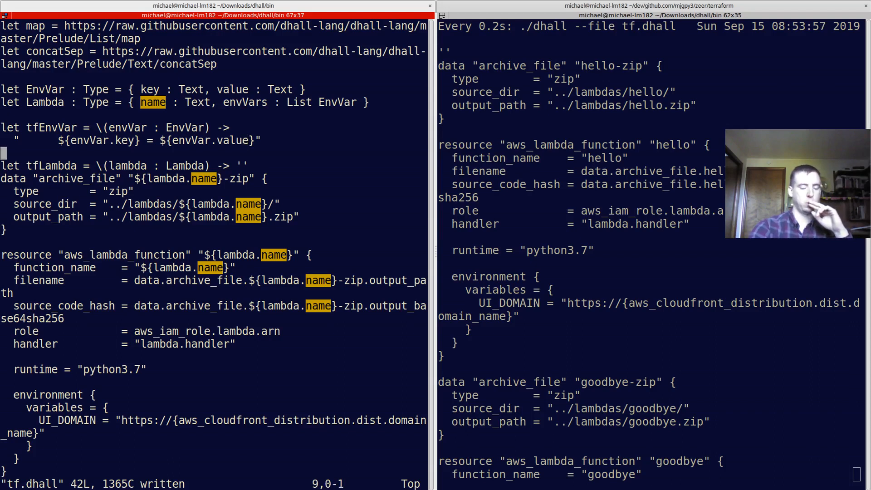
scroll("down", 3)
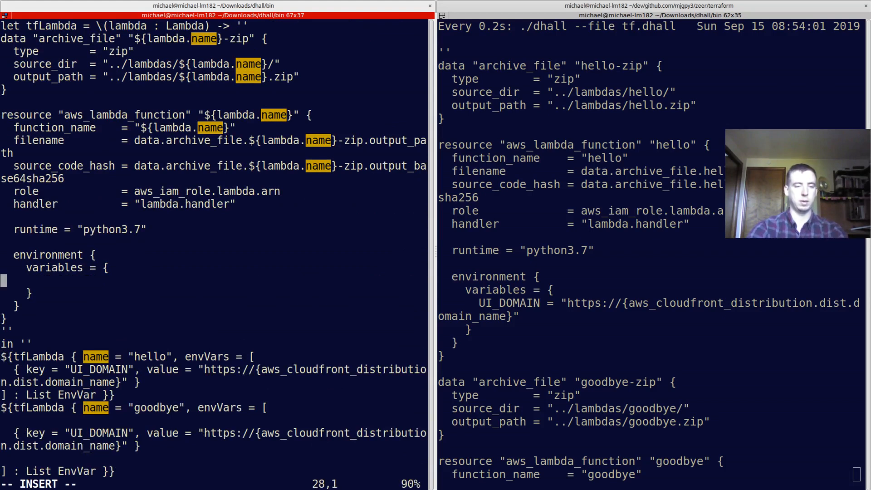
Step: Fill the variables block with ${concatSep "\n" (map tfEnvVar lambda.envVars)}
type("${}")
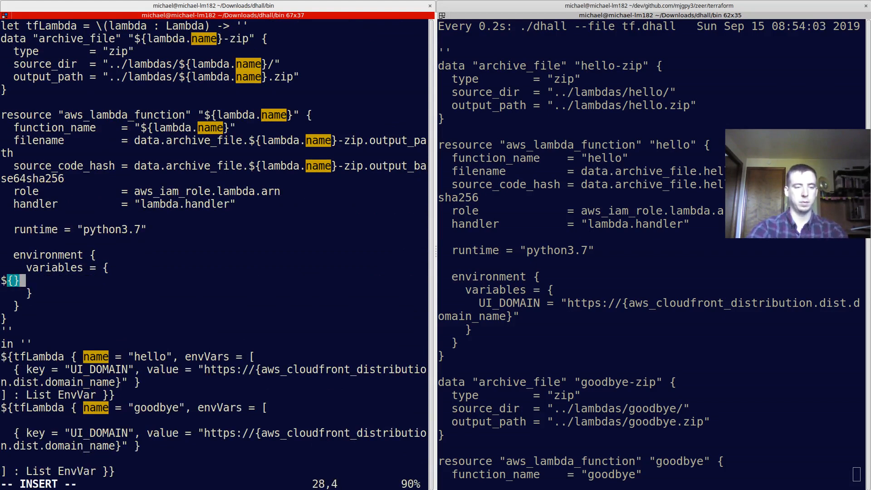
type("concatSep \"")
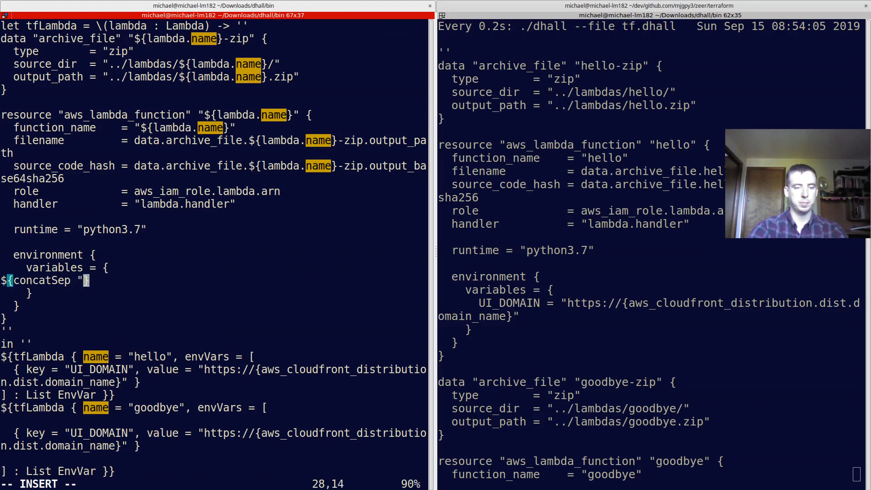
type("\\n\" (")
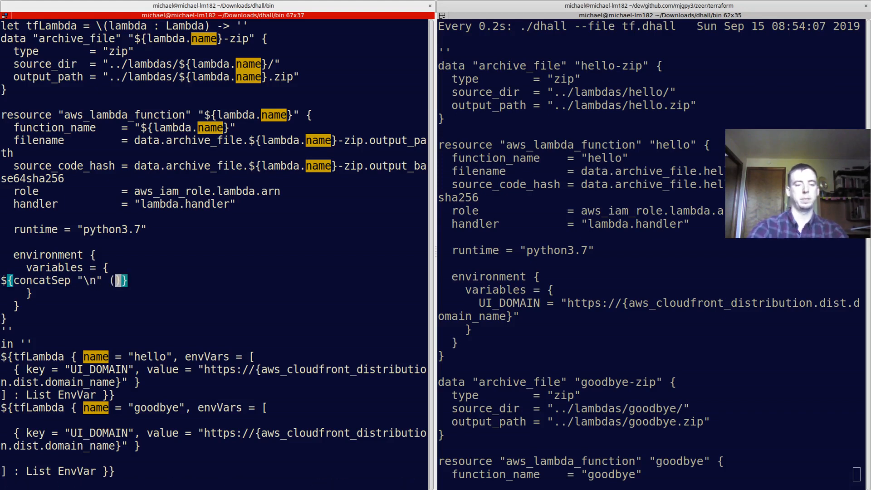
type("map")
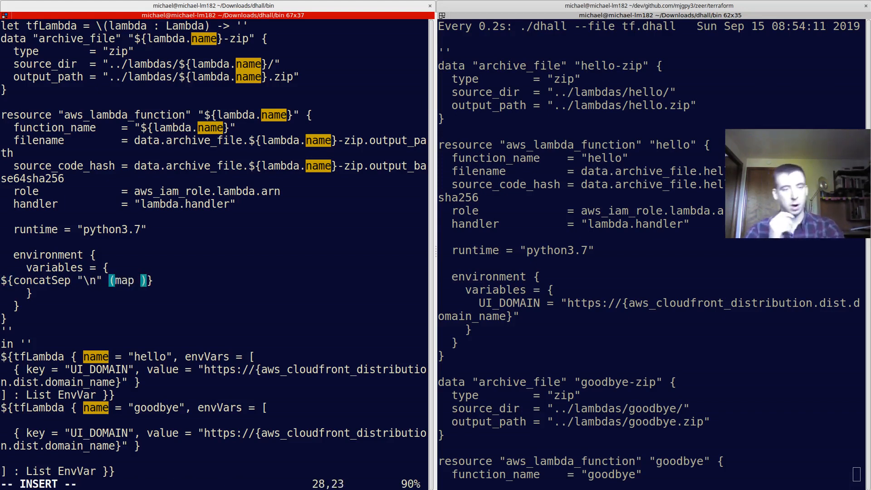
type("lambda.envVars")
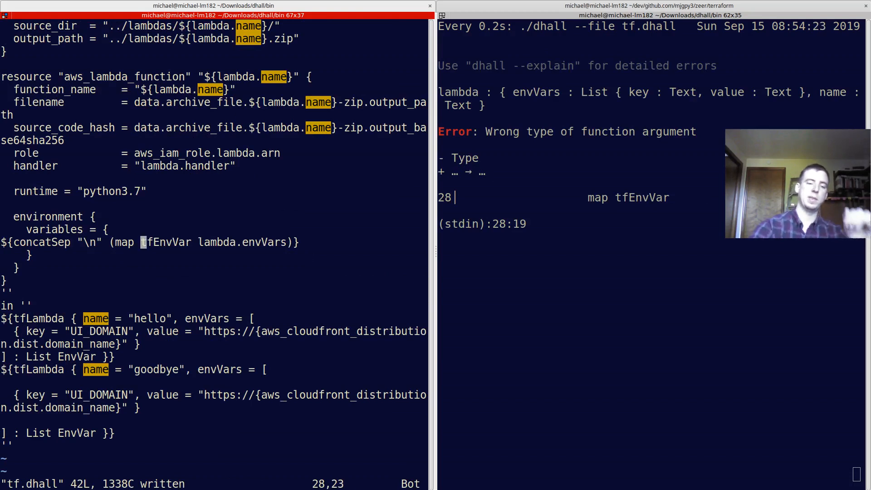
Step: Fix the map call with type arguments EnvVar Text and save so UI_DOMAIN renders
key("i")
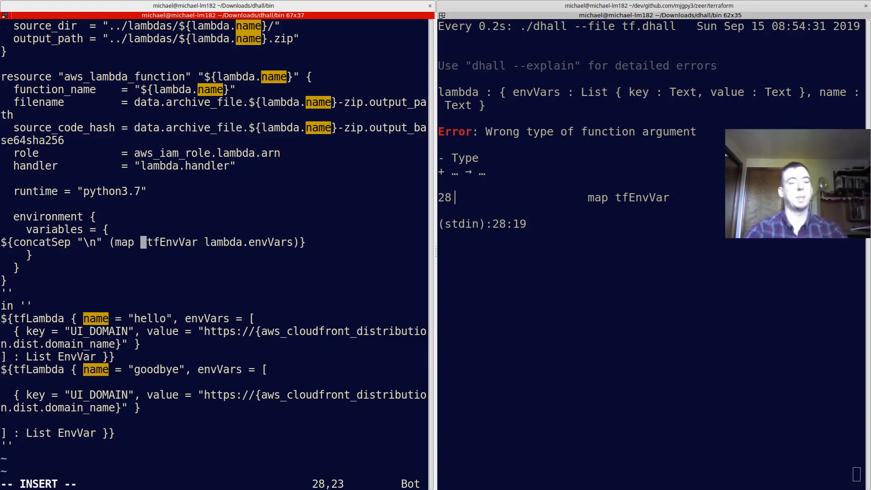
type("EnvVar")
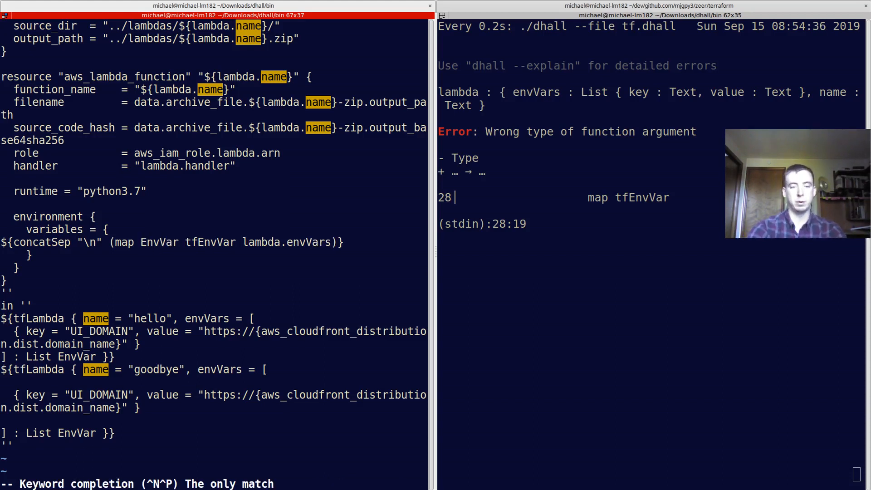
type("Text")
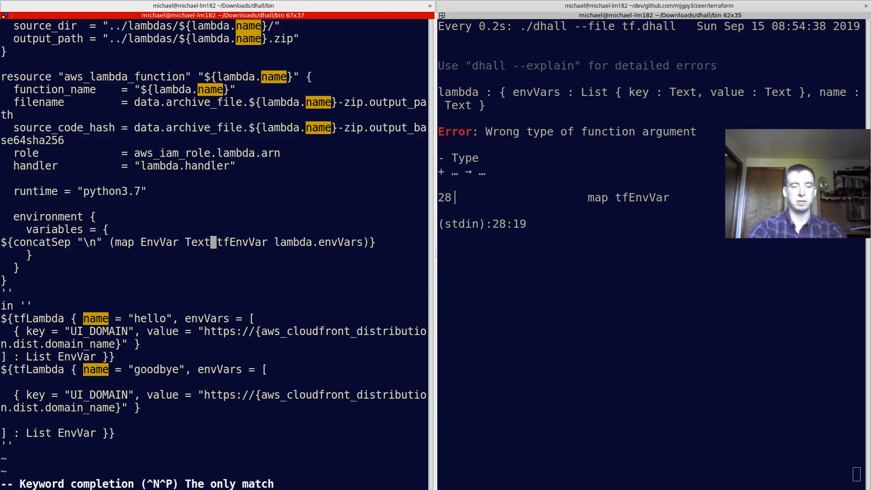
key("v")
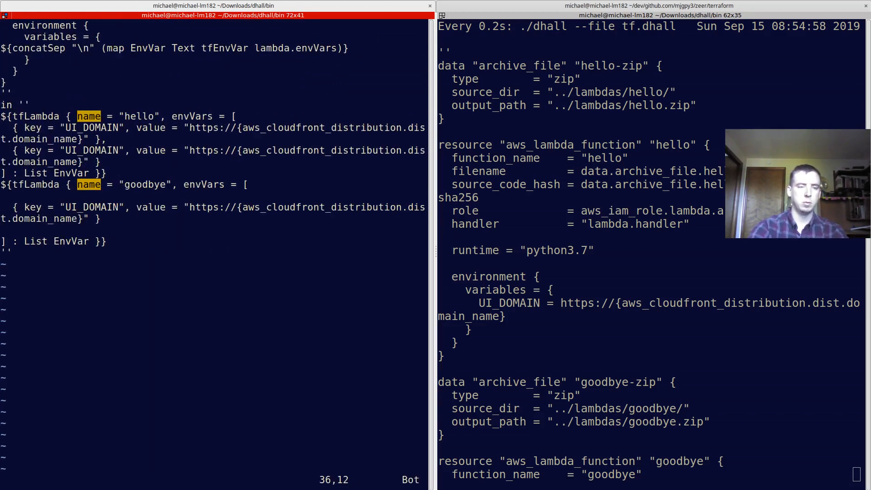
Step: Add { key = "KEY2", value = "hi" } to hello's envVars and begin a new let
type("KEY2\", value = \"\" }")
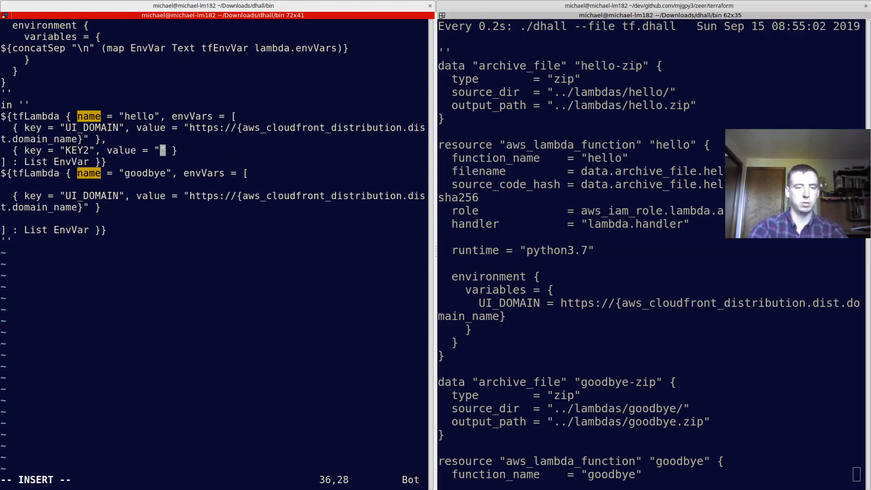
type("i")
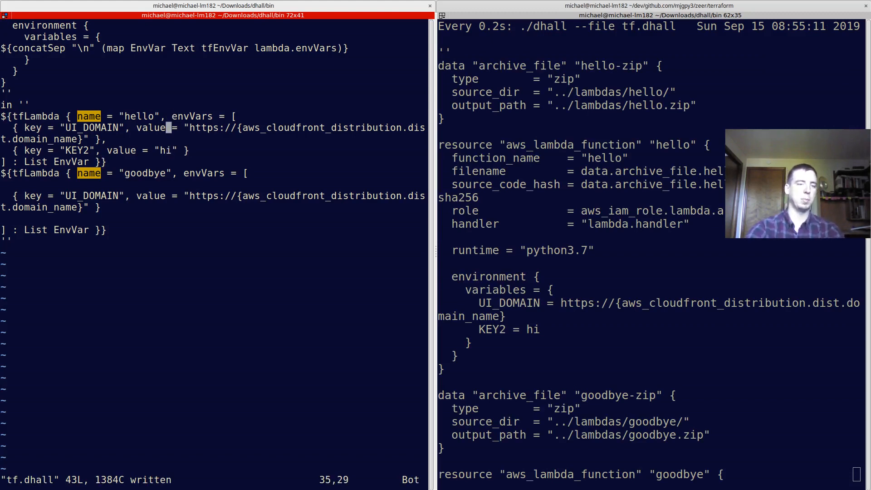
type("let")
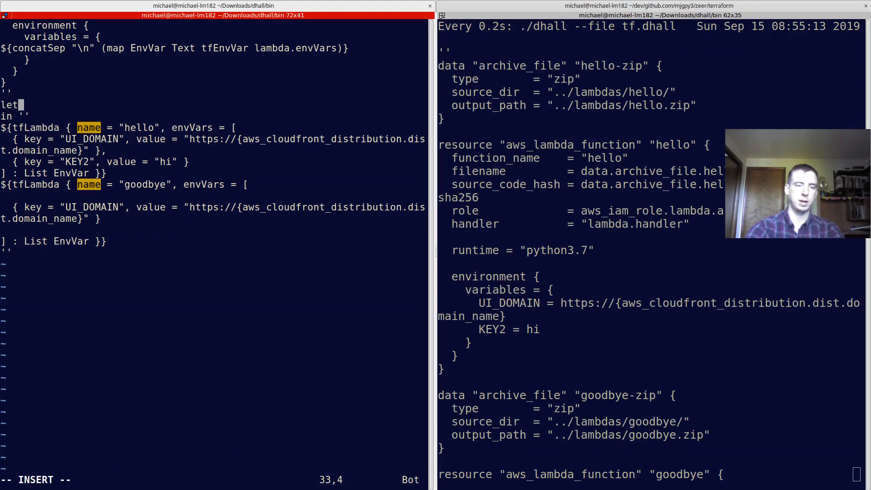
Step: Render the lambdas list with ${concatSep "\n\n" (map Lambda Text tfLambda lambdas)}
type("mbdas = [")
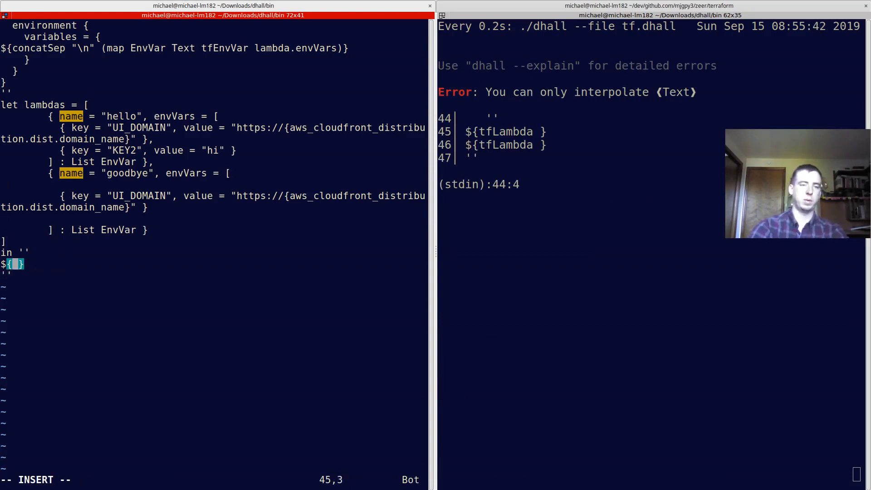
type("concatSep \"")
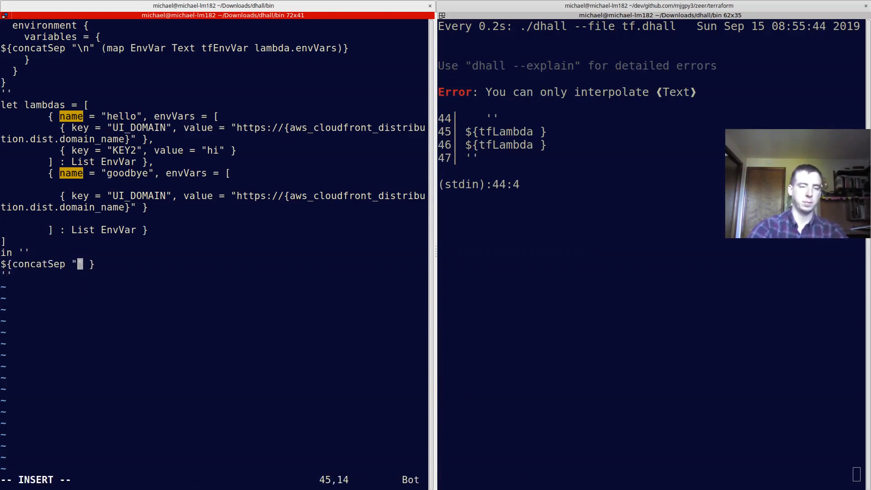
type("\\n\" (m")
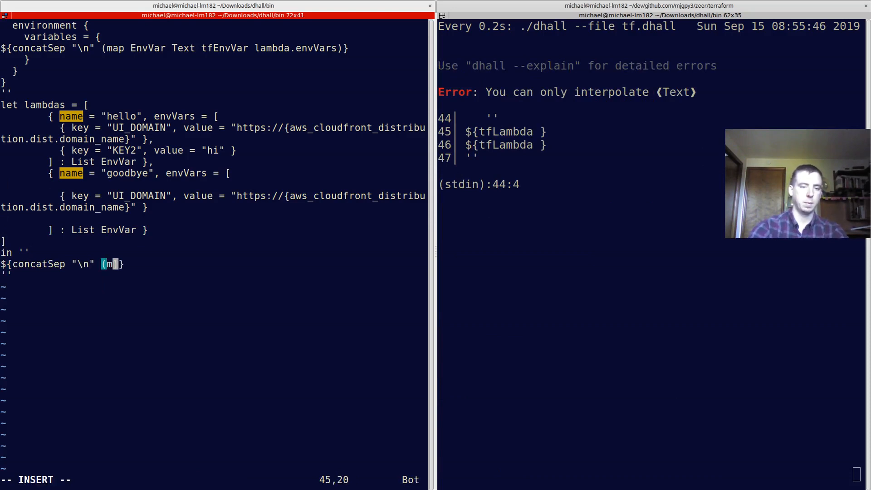
type("ap")
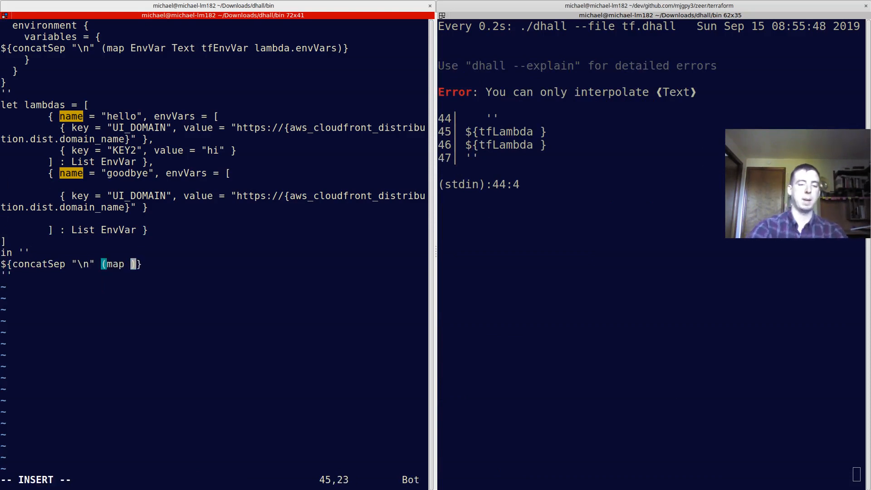
type("Lambda T")
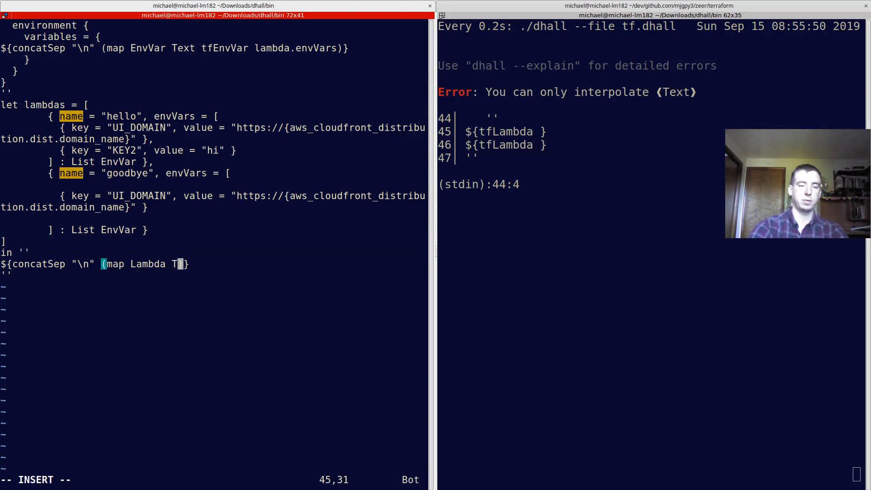
type("ext tfLambda lambdas")
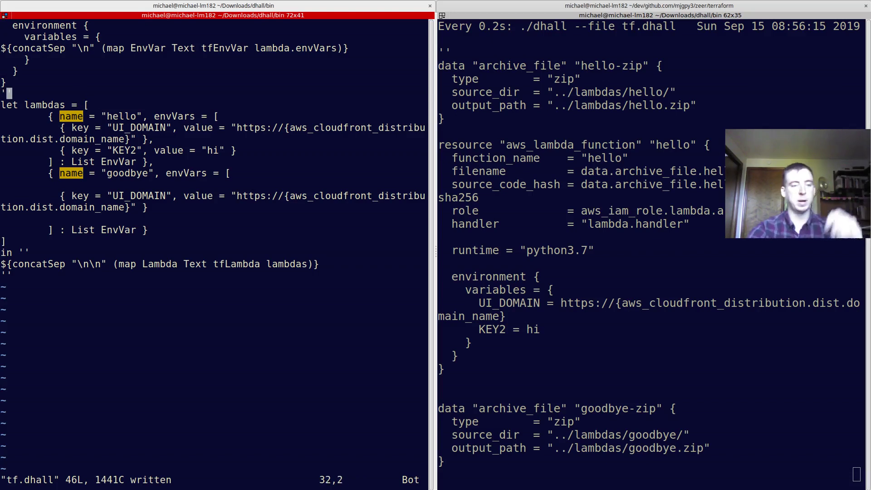
Step: Add an output "function_names" block after the in text literal
key("i")
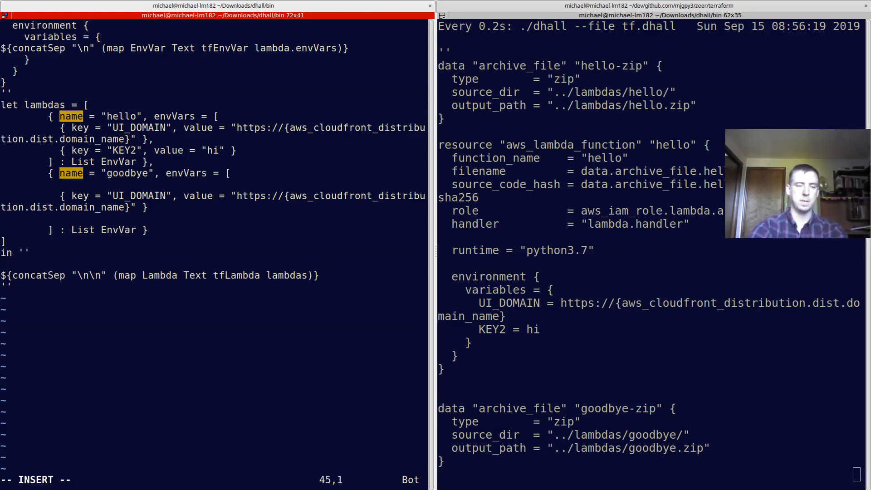
type("output {")
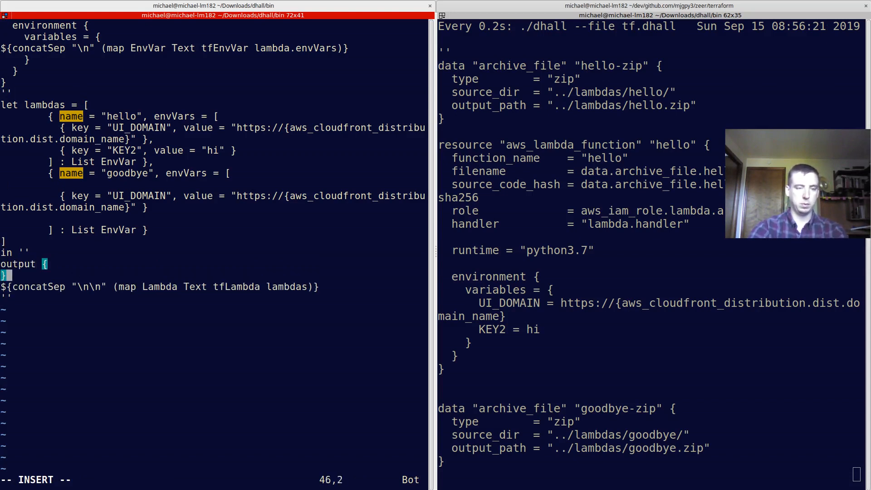
type("\"\"")
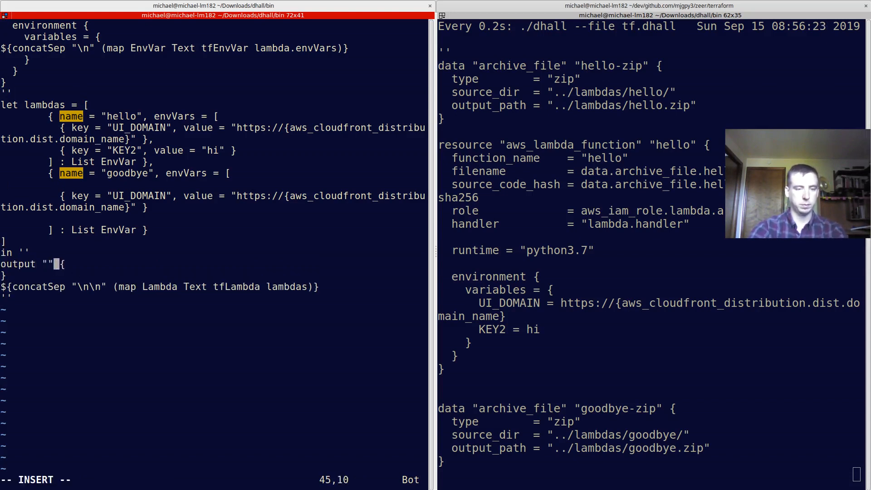
type("function_names")
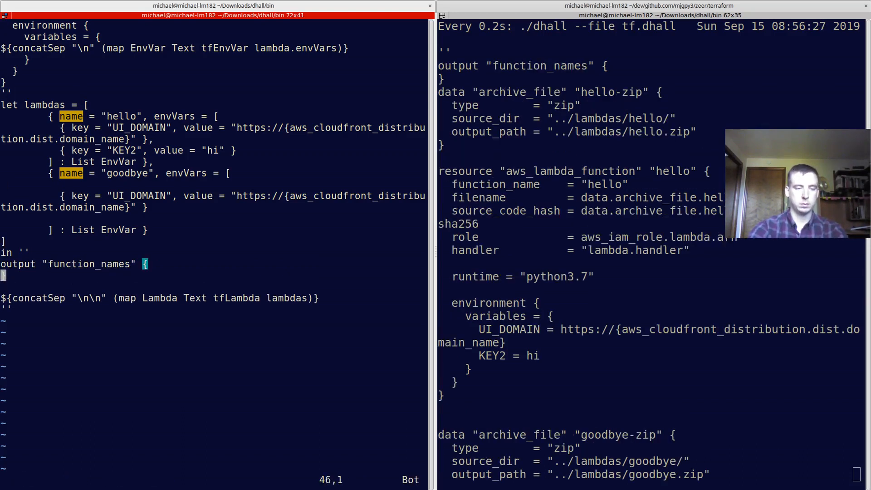
Step: Start its value = [${concatSep ", " (map ...)}] list and jump to the top
key("i")
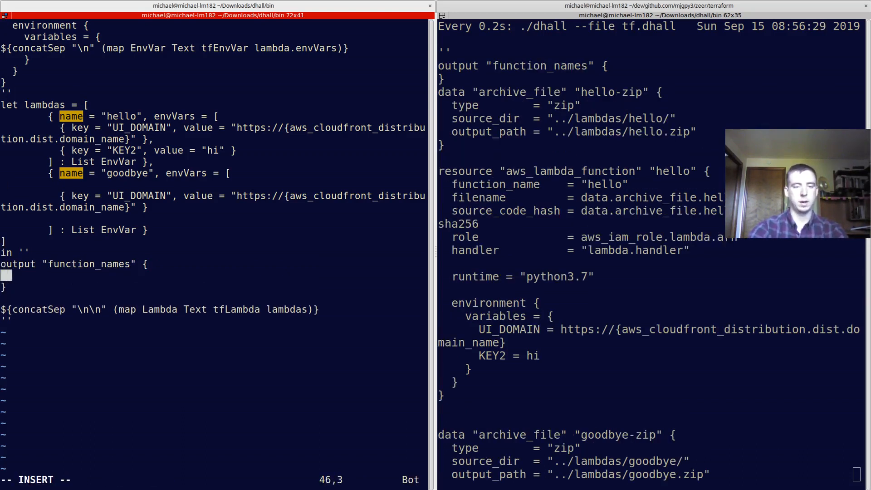
type("value = []")
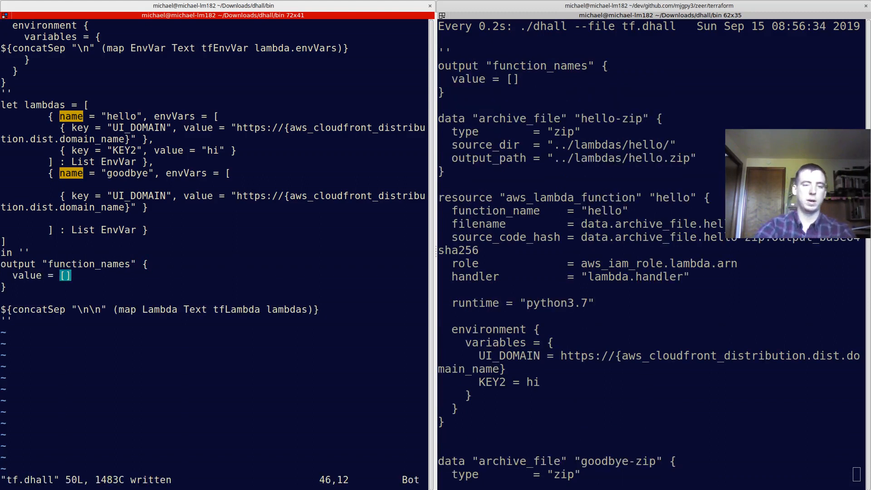
type("${concatSep \", \"(")
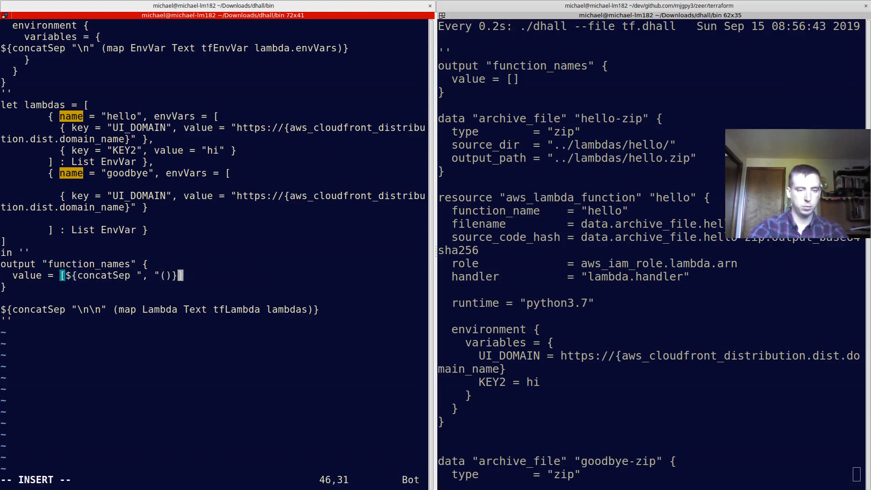
type("map")
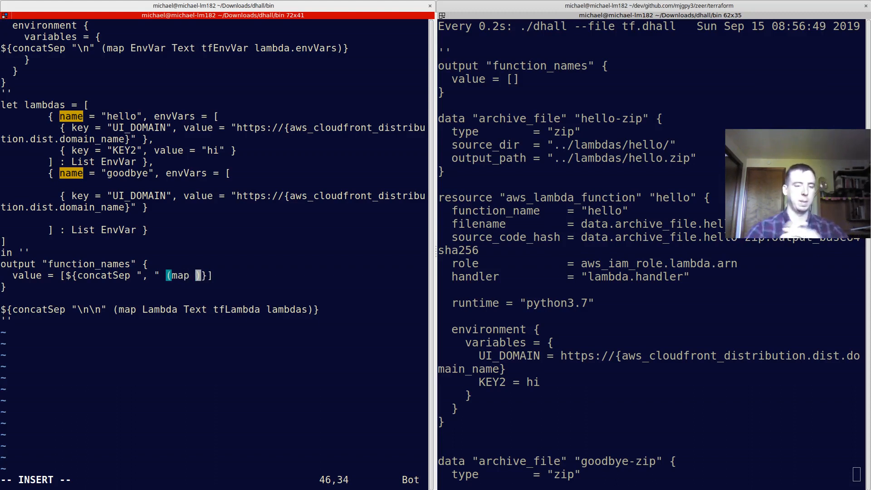
key("BackSpace")
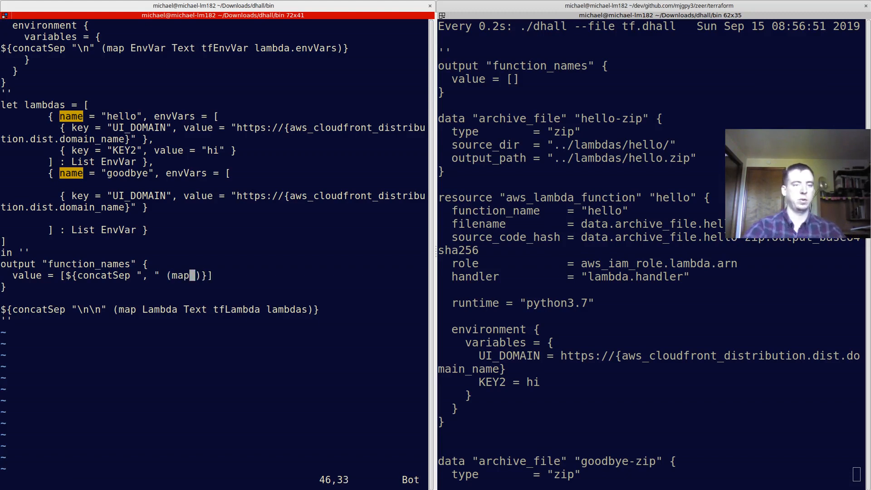
scroll("up", 3)
type("let tfLambda")
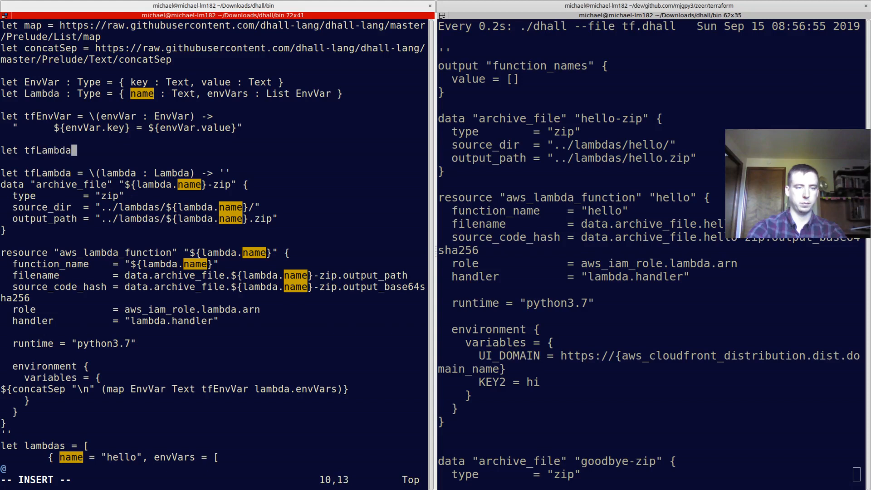
Step: Define tfLambdaFunctionName rendering aws_lambda_function.${lambda.name}.function_name and map it over lambdas
type("FunctionName = \\(")
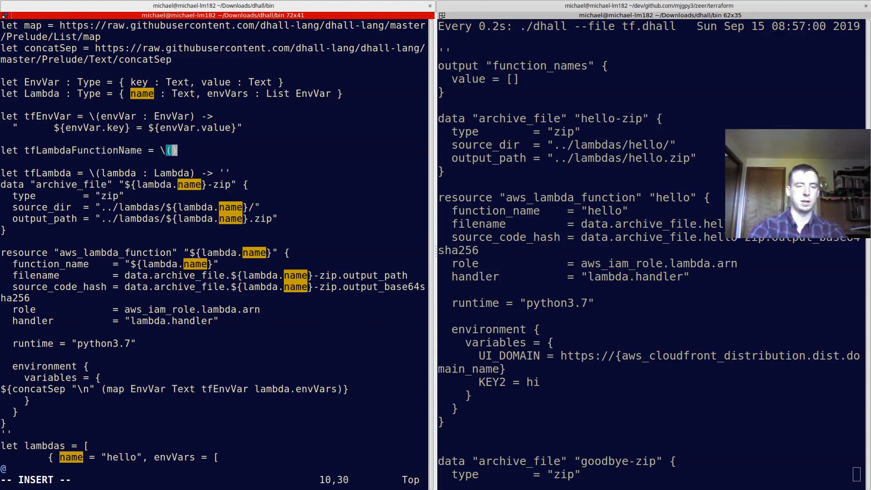
type("lambda : Lambda")
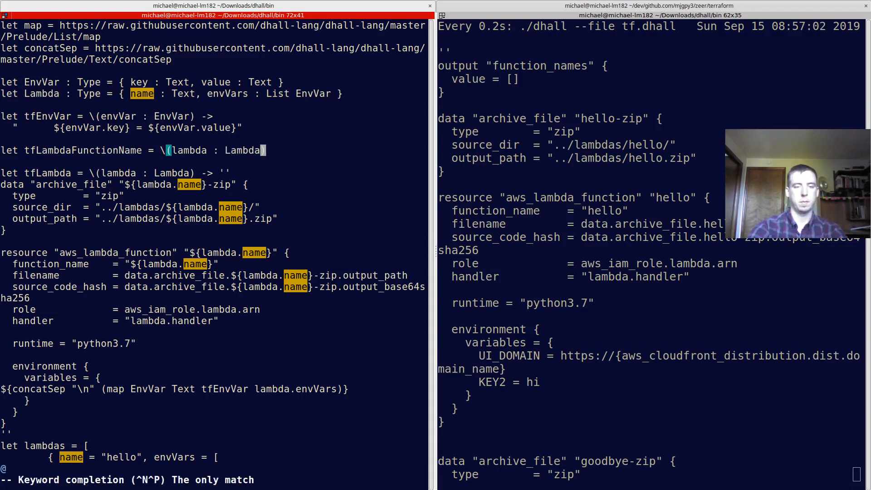
type("->")
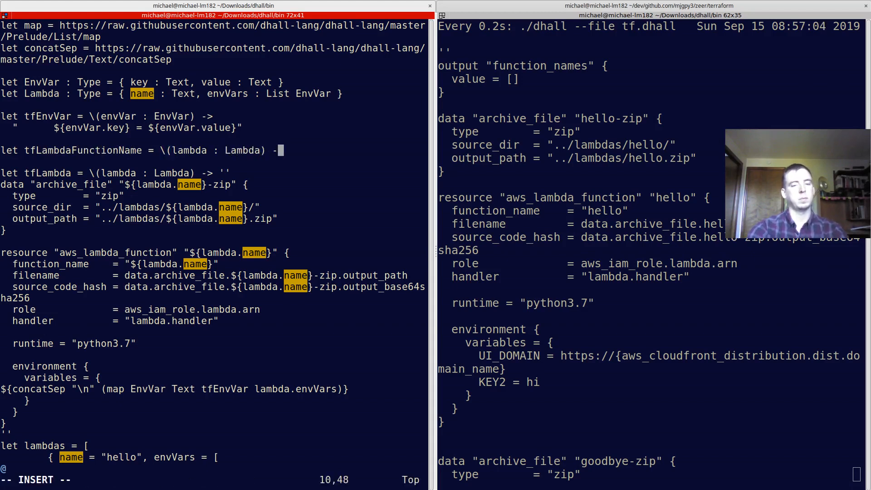
key("Return")
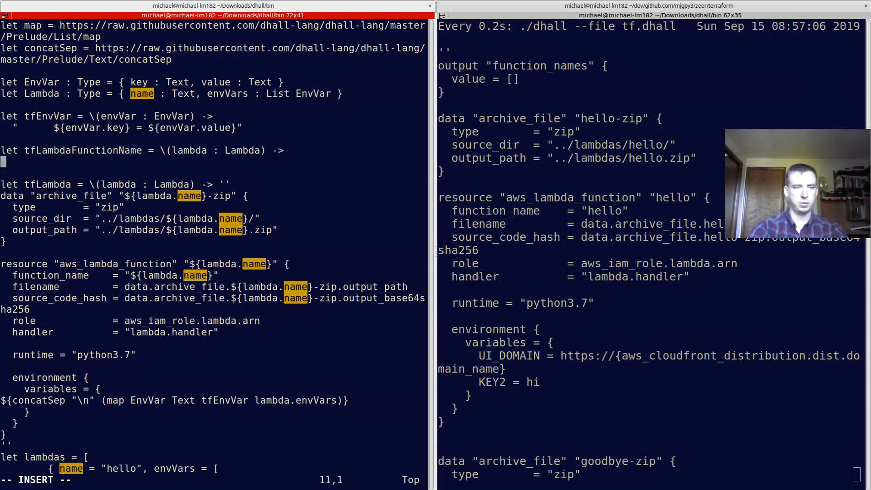
type("\"")
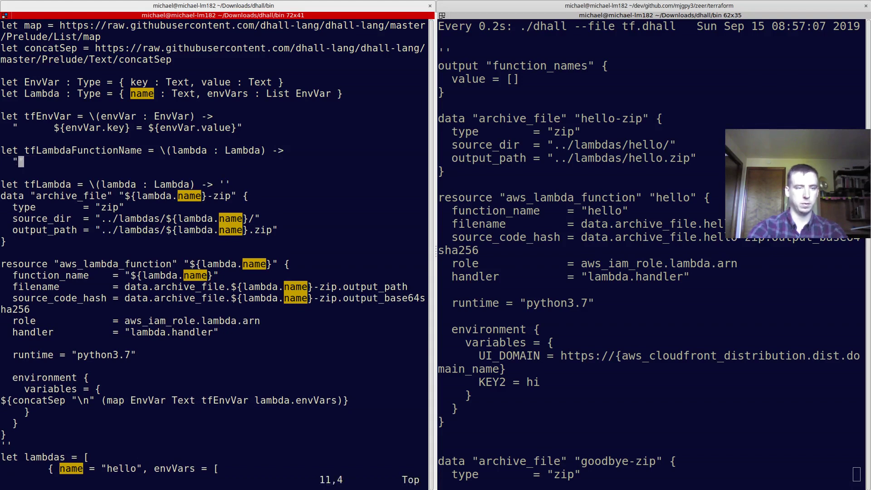
key("i")
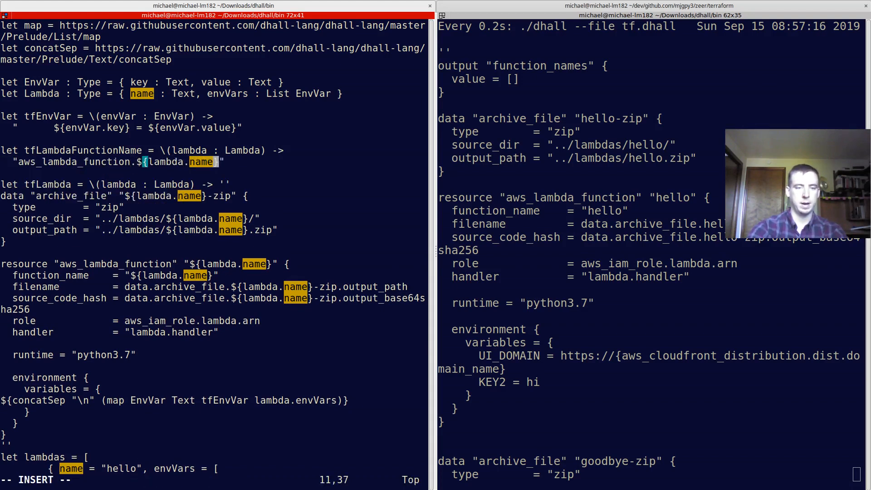
type(".function_name")
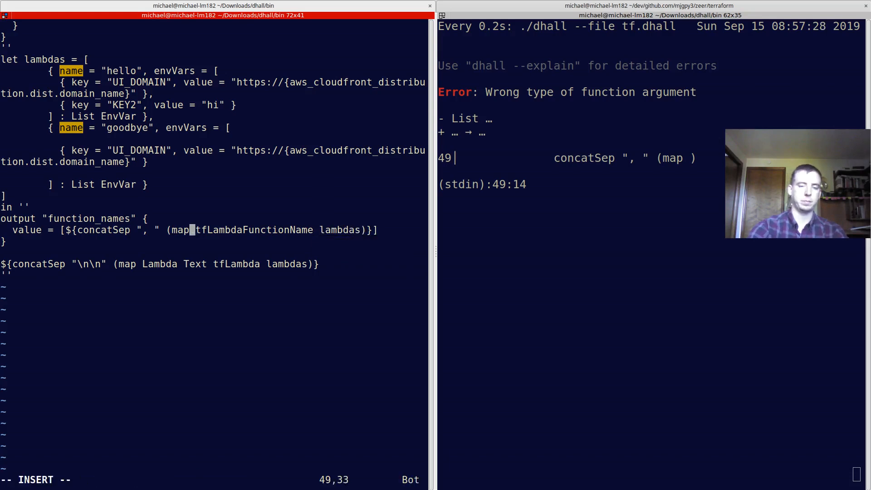
type("Lambda Text")
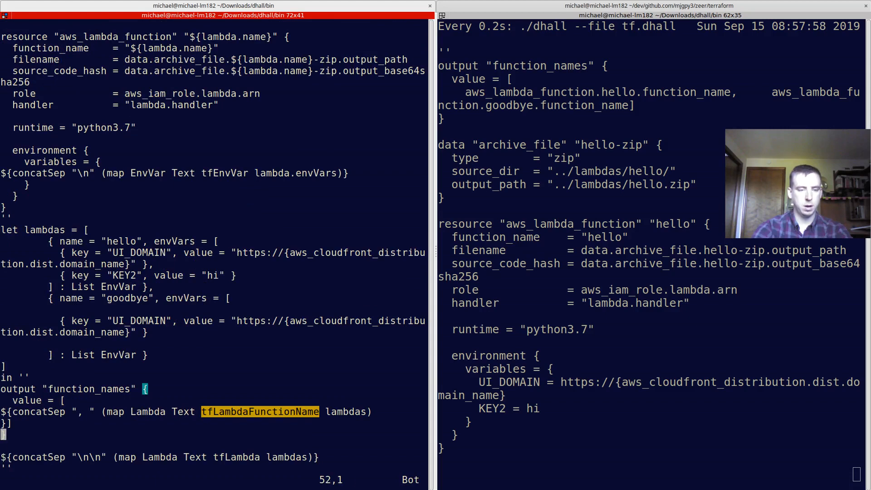
Step: Change the function_names separator to ",\n" so each name sits on its own line
key("i")
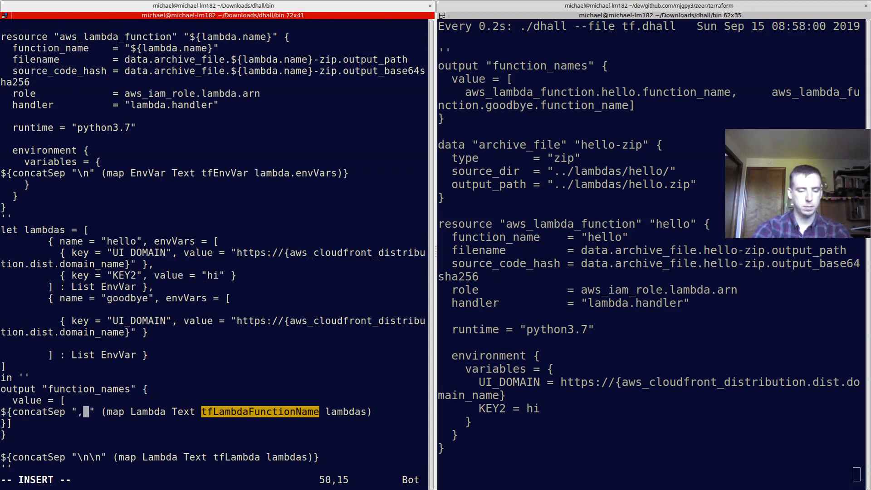
type("\\n")
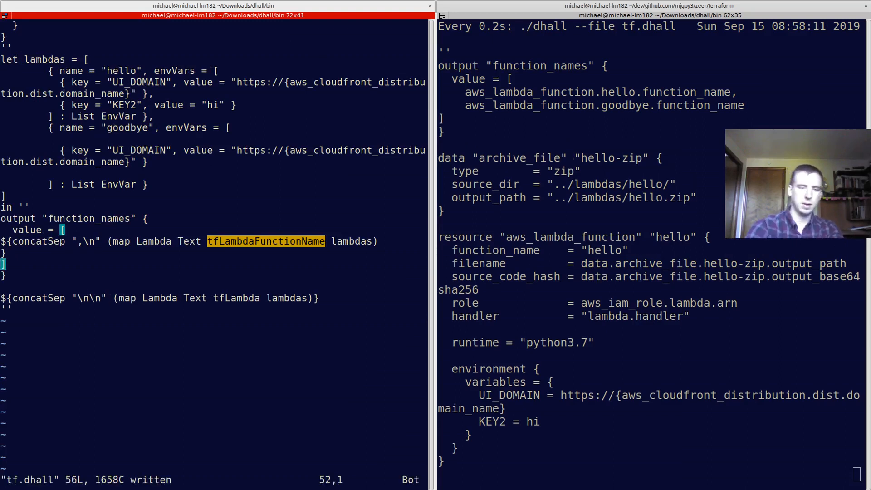
key("i")
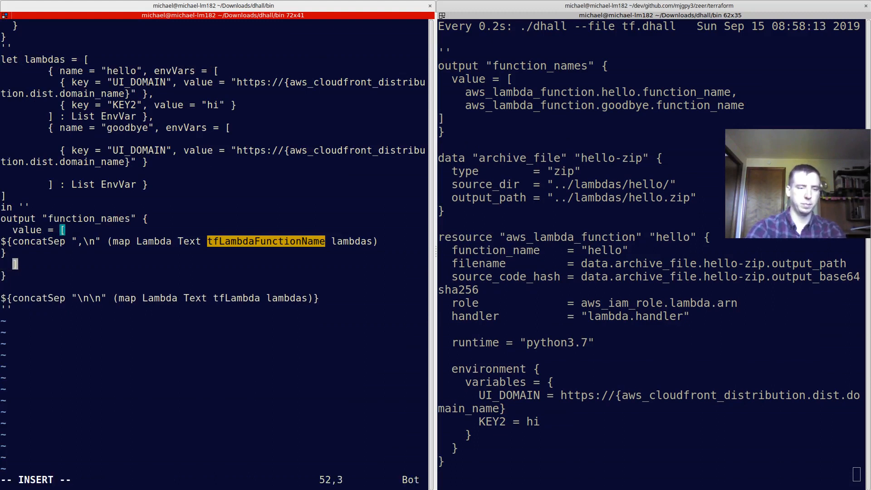